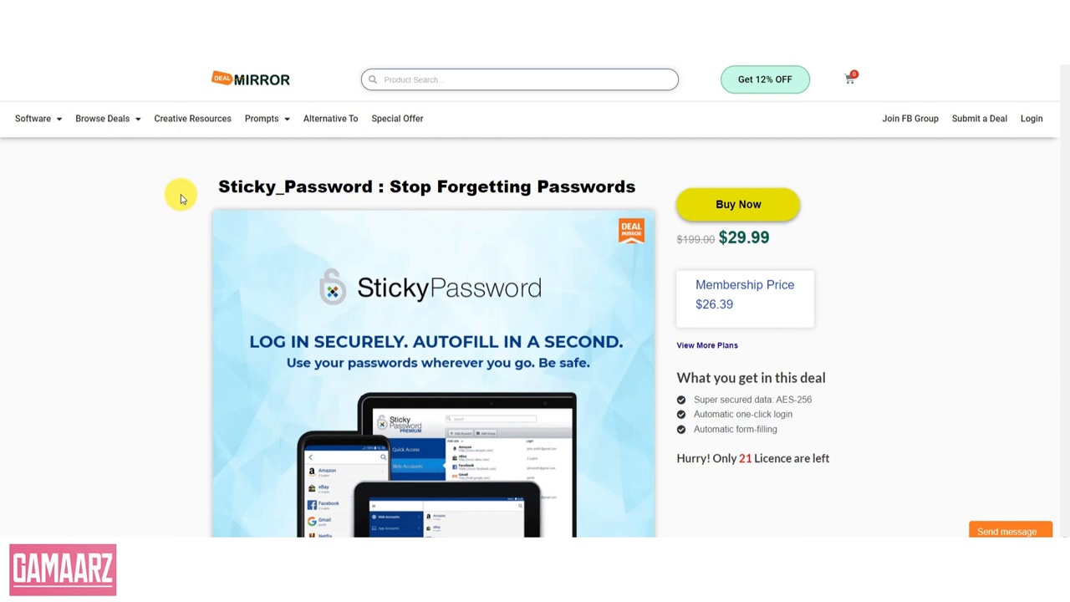
{"action": "mouse_move", "coordinate": [133, 183]}
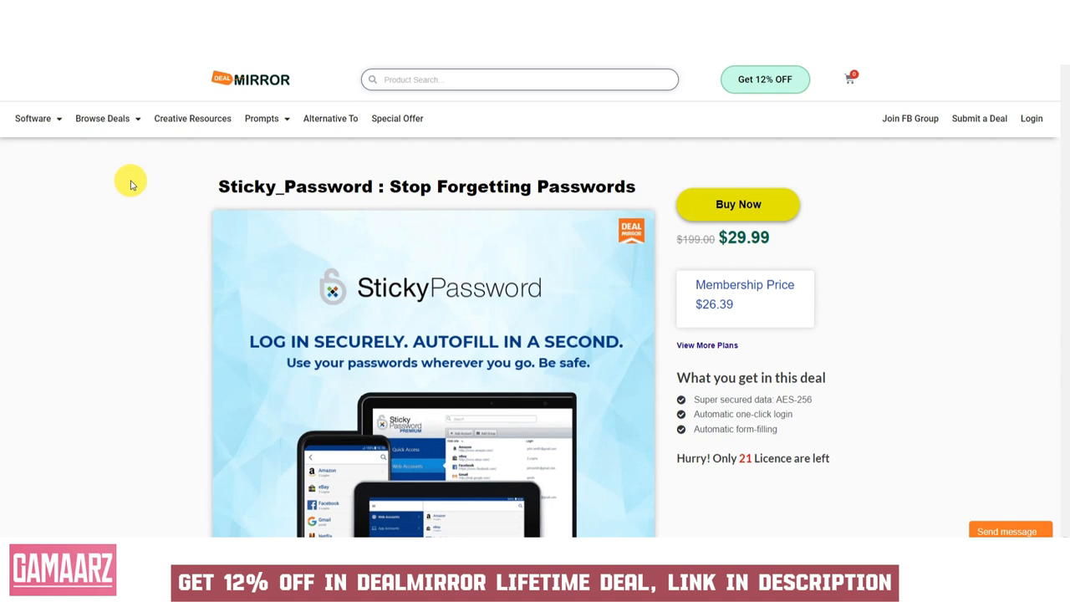
{"action": "mouse_move", "coordinate": [5, 75]}
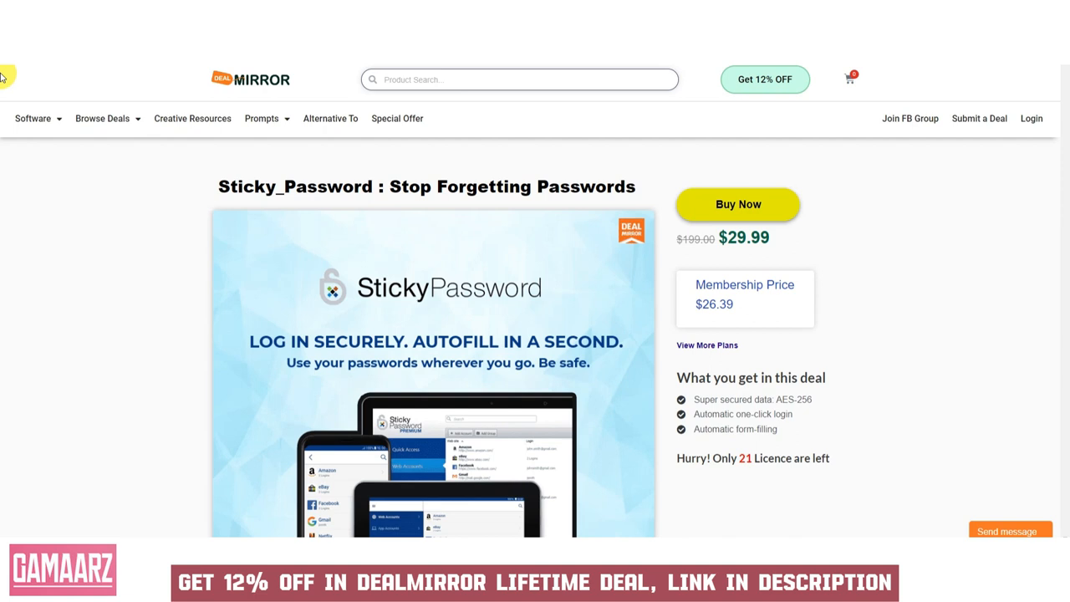
{"action": "mouse_move", "coordinate": [5, 88]}
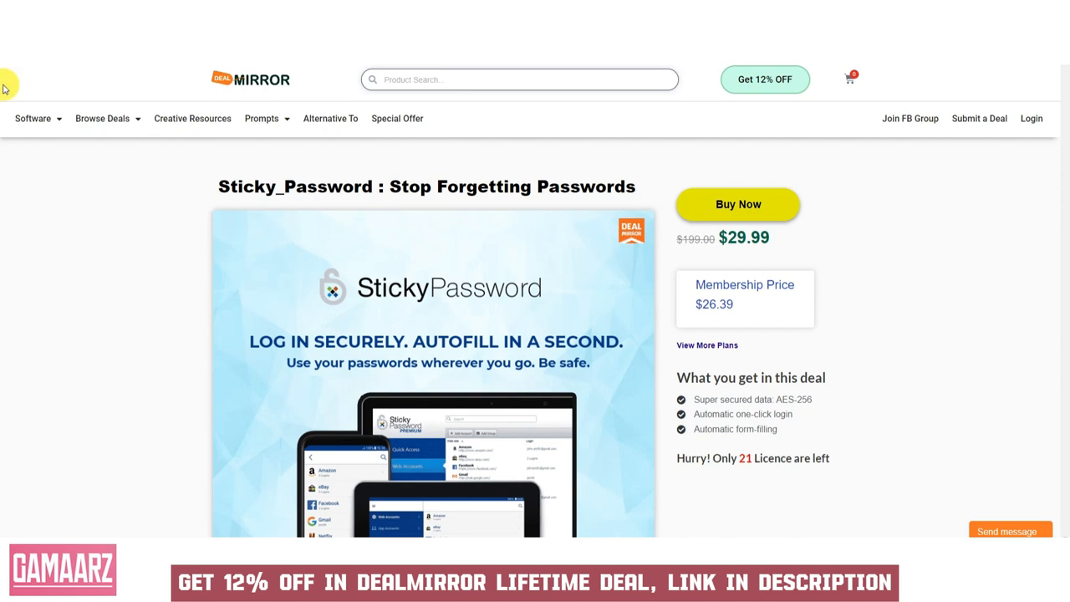
{"action": "mouse_move", "coordinate": [393, 191]}
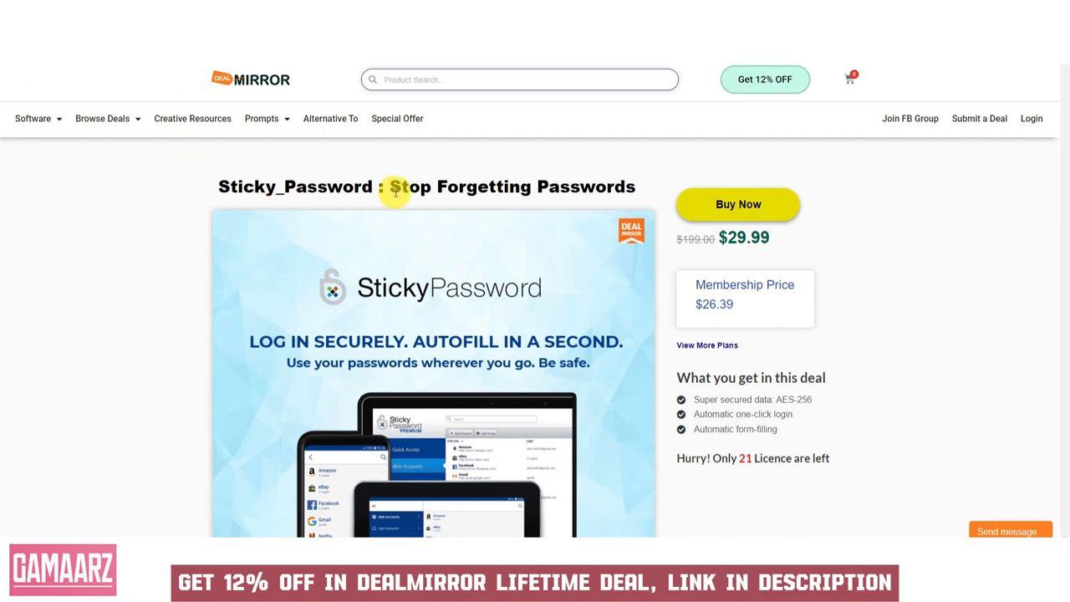
{"action": "mouse_move", "coordinate": [753, 234]}
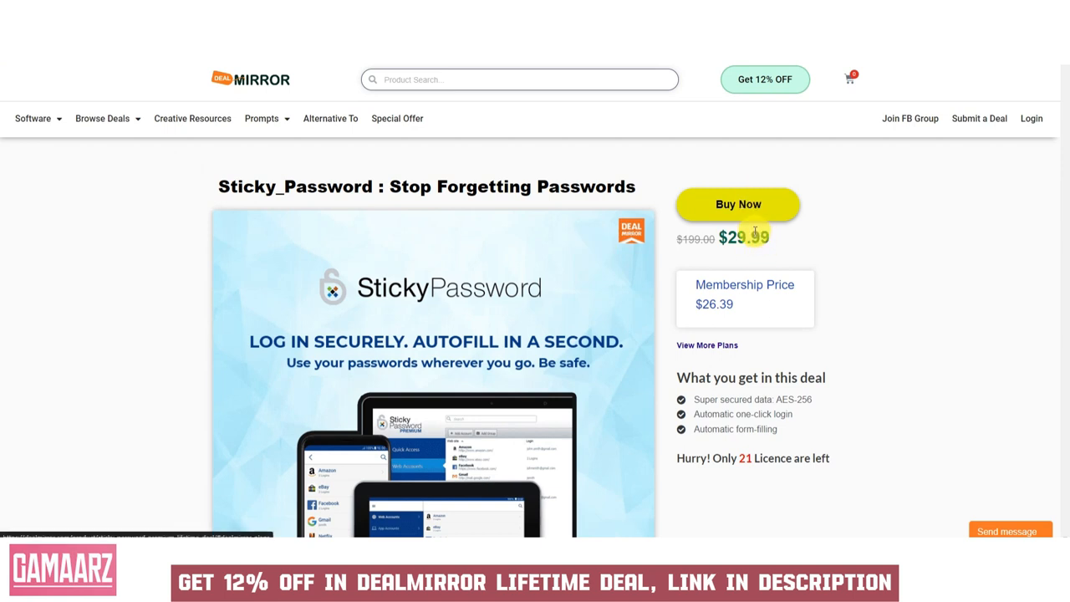
{"action": "mouse_move", "coordinate": [253, 272]}
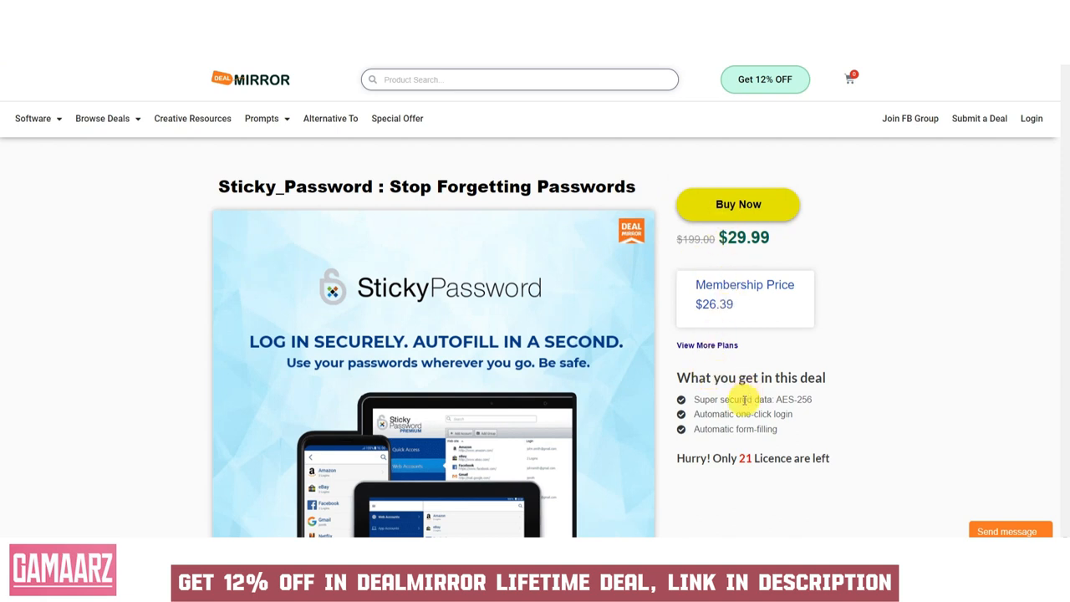
{"action": "mouse_move", "coordinate": [252, 257]}
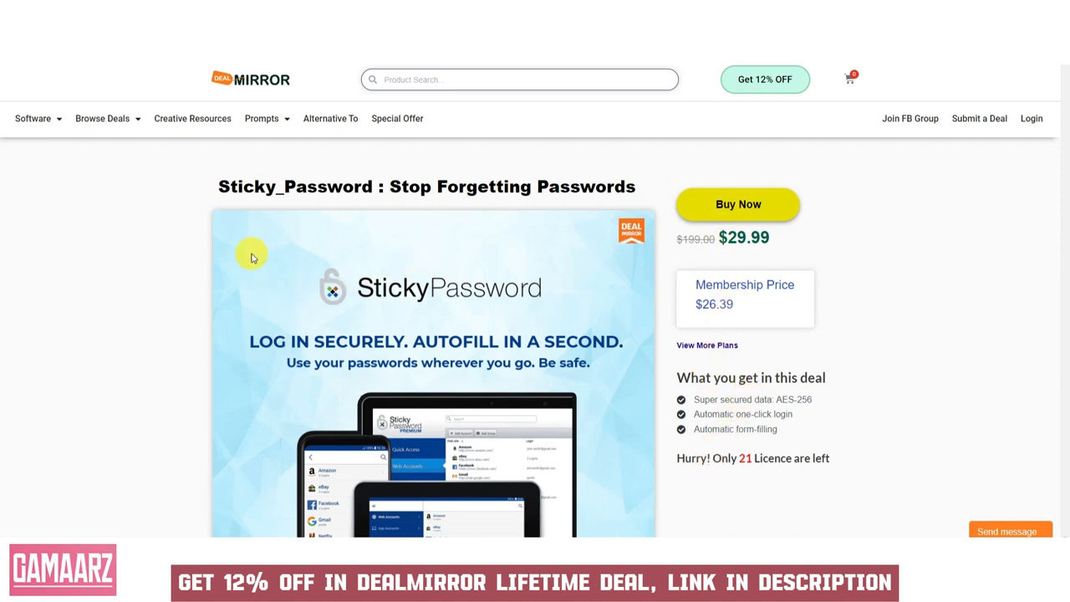
{"action": "mouse_move", "coordinate": [33, 183]}
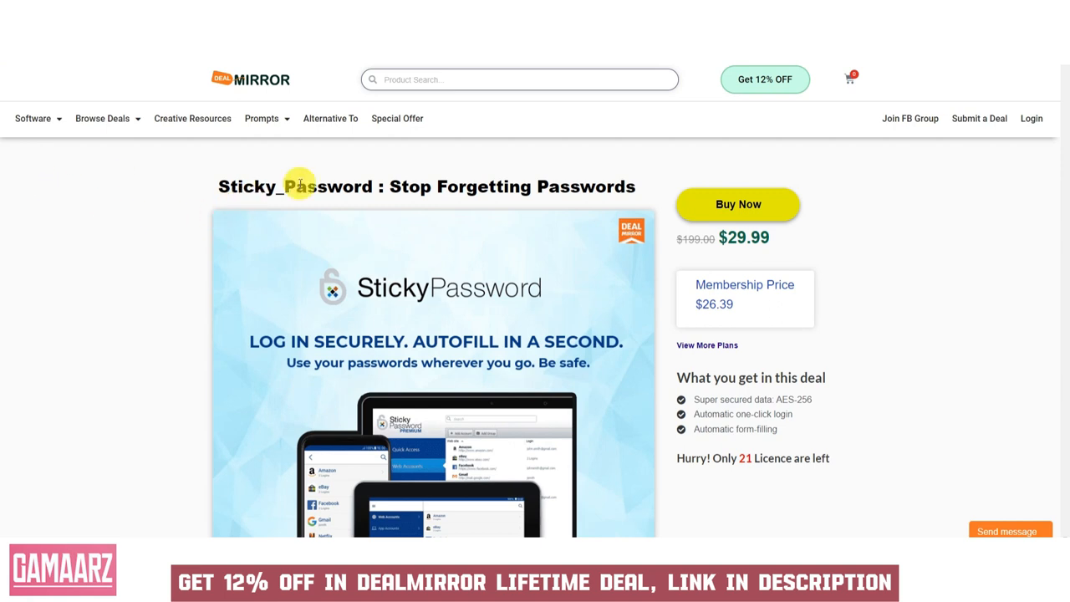
{"action": "mouse_move", "coordinate": [78, 195]}
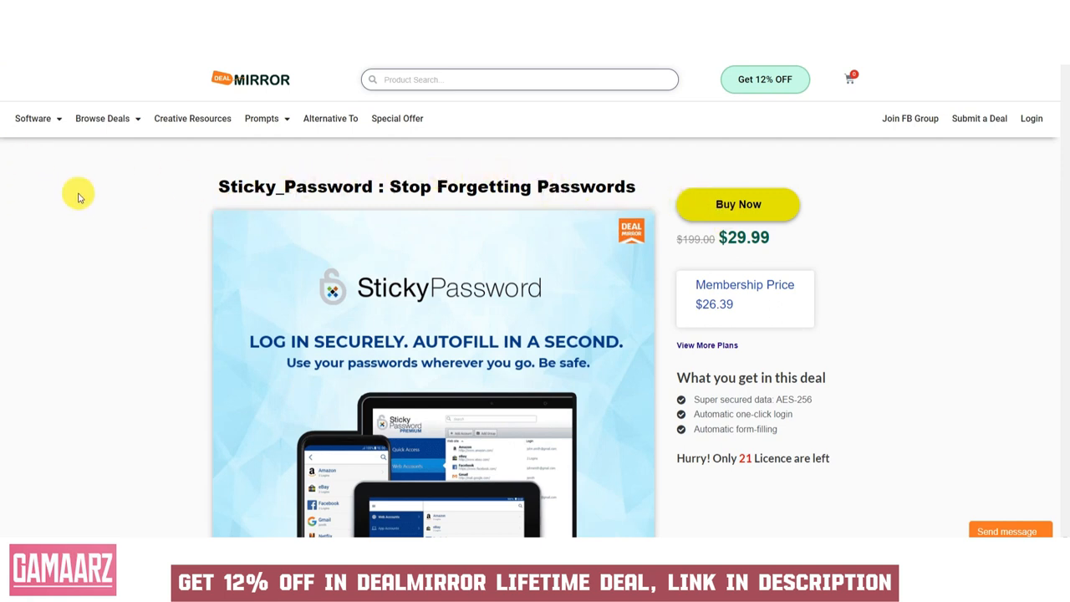
{"action": "mouse_move", "coordinate": [192, 203]}
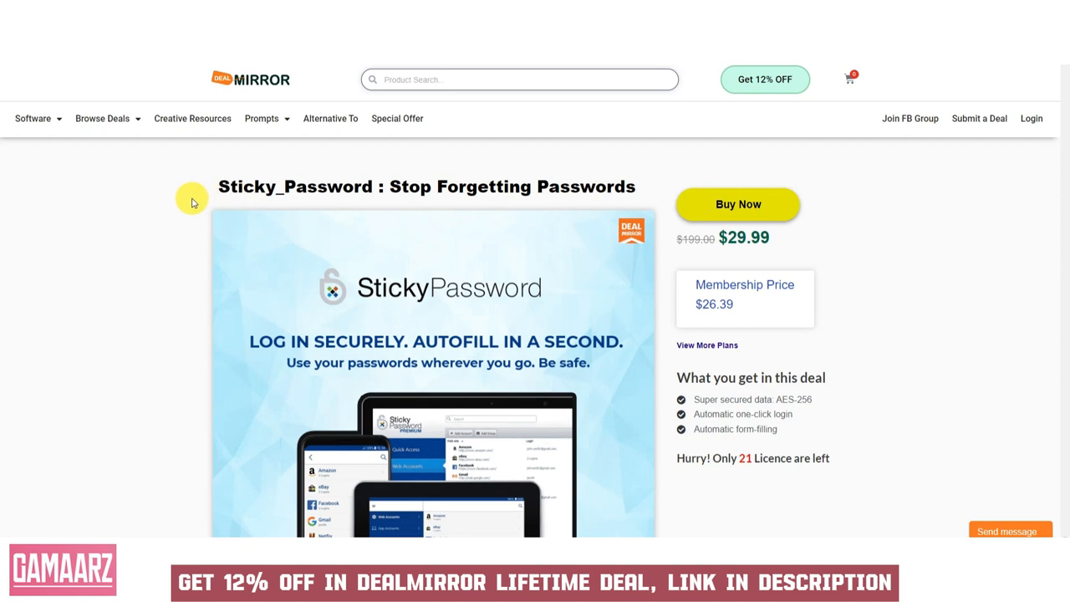
{"action": "mouse_move", "coordinate": [478, 190]}
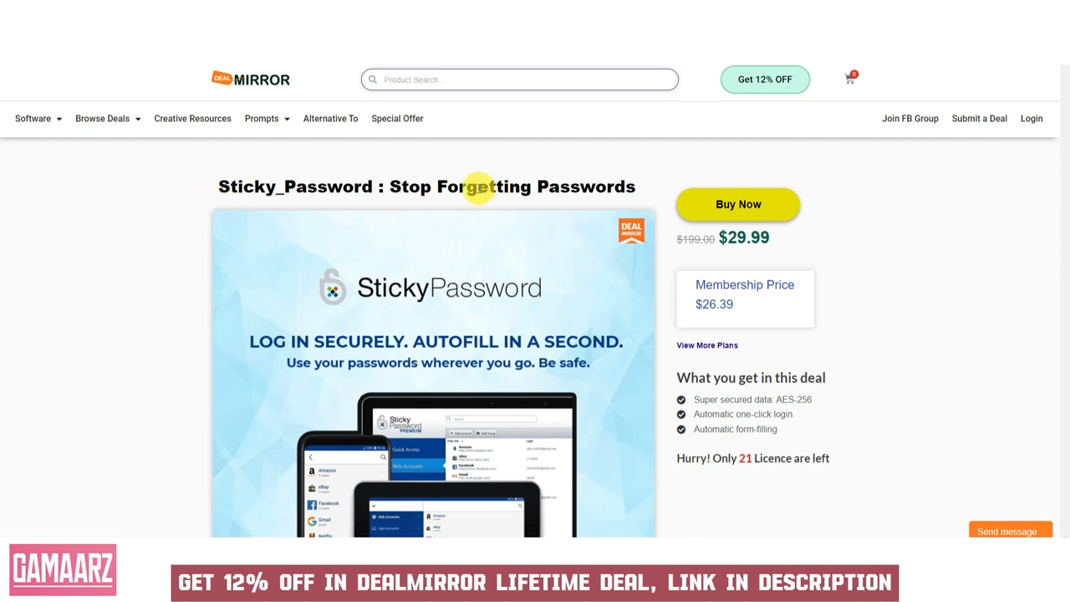
{"action": "mouse_move", "coordinate": [744, 308]}
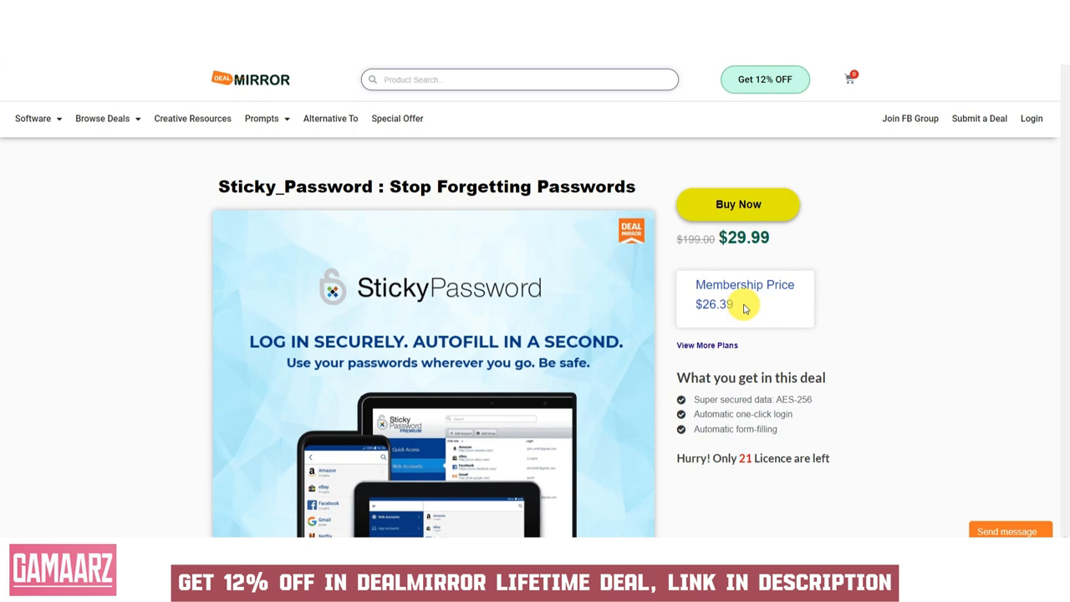
{"action": "mouse_move", "coordinate": [352, 354]}
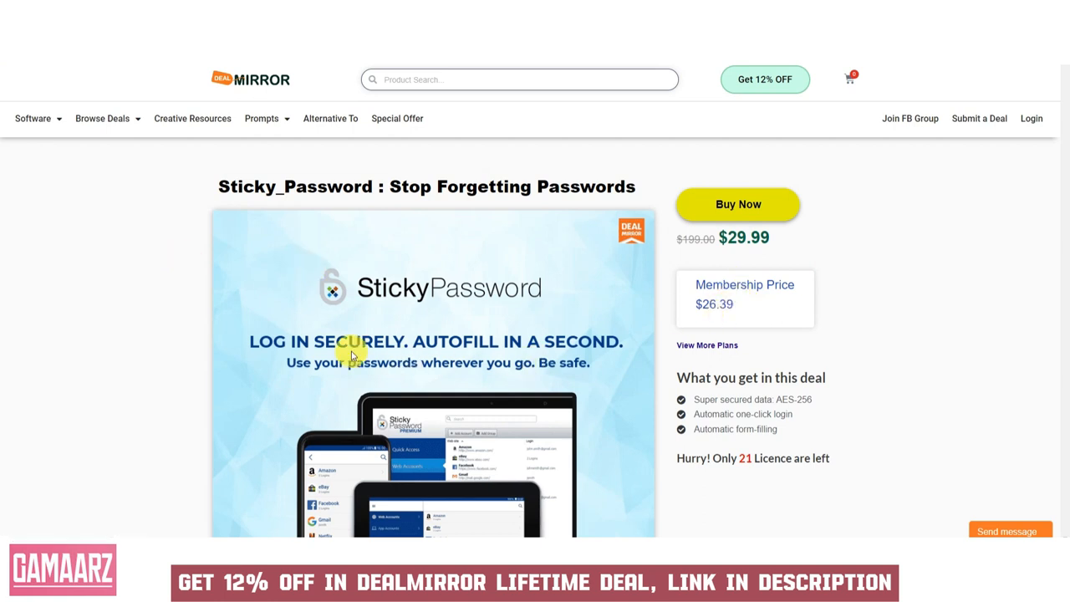
{"action": "scroll", "scroll_direction": "down", "scroll_amount": 3}
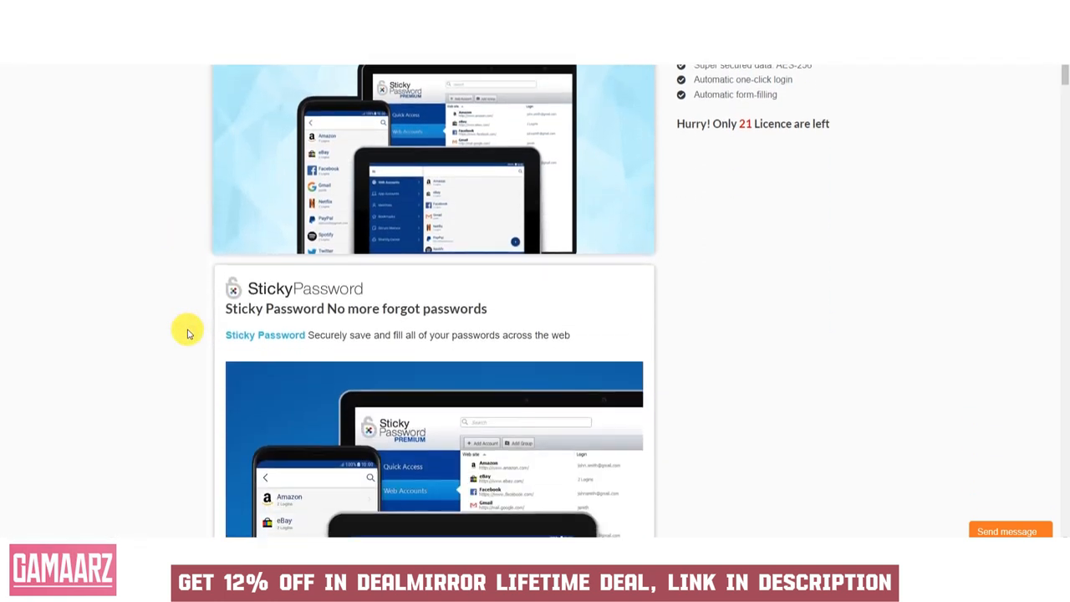
{"action": "scroll", "scroll_direction": "down", "scroll_amount": 3}
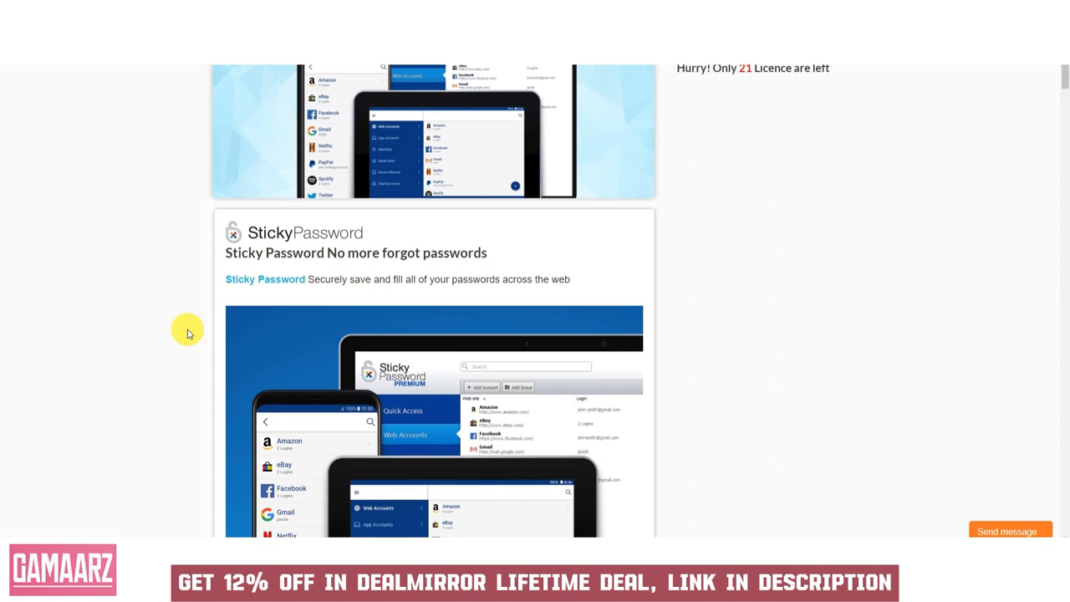
{"action": "mouse_move", "coordinate": [205, 330]}
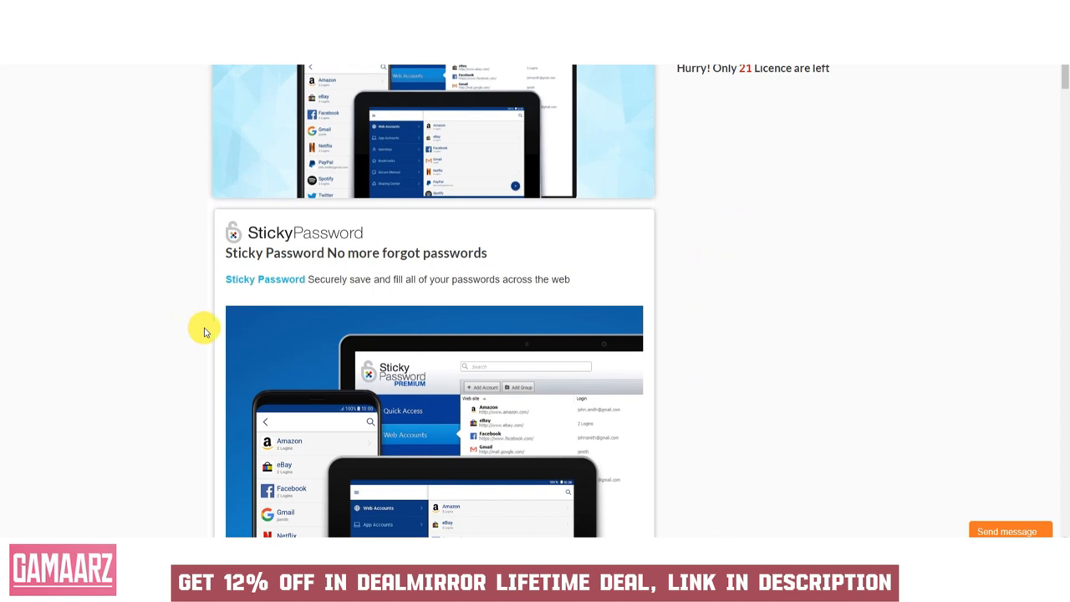
{"action": "mouse_move", "coordinate": [200, 331]}
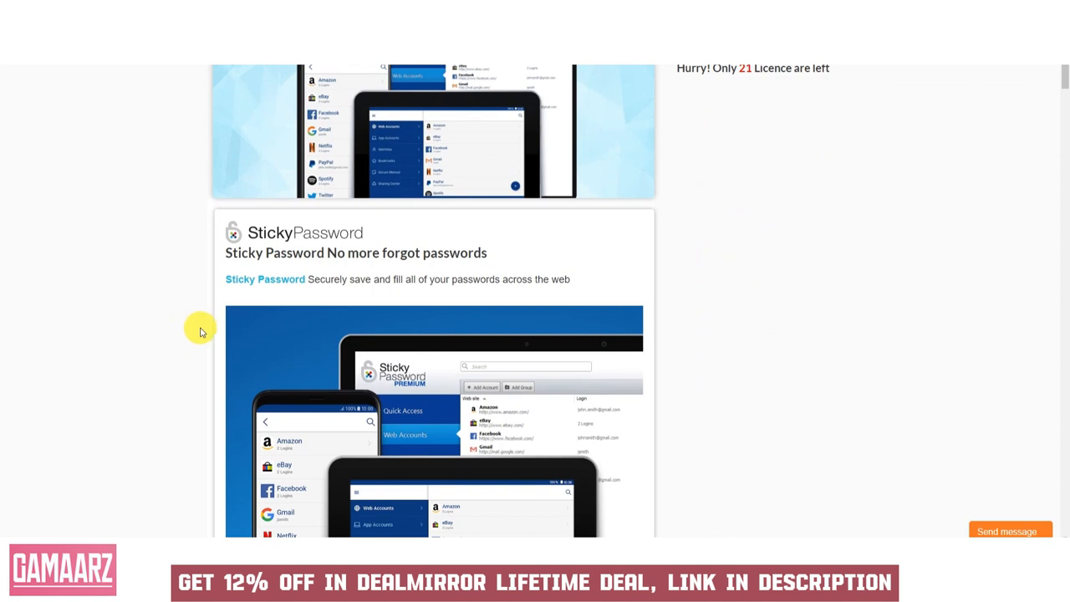
{"action": "mouse_move", "coordinate": [192, 329]}
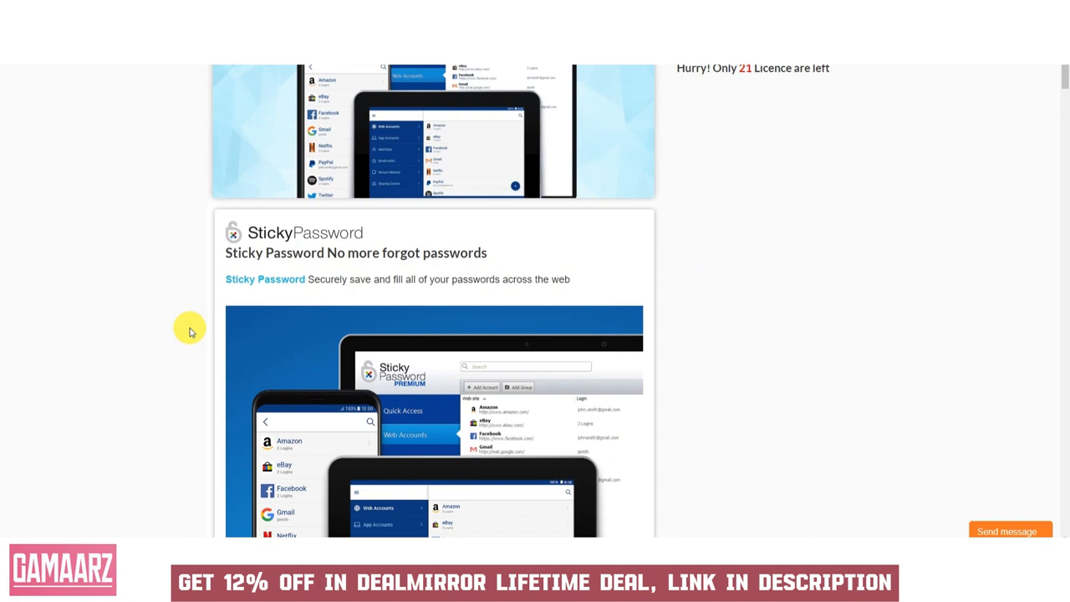
{"action": "scroll", "scroll_direction": "down", "scroll_amount": 3}
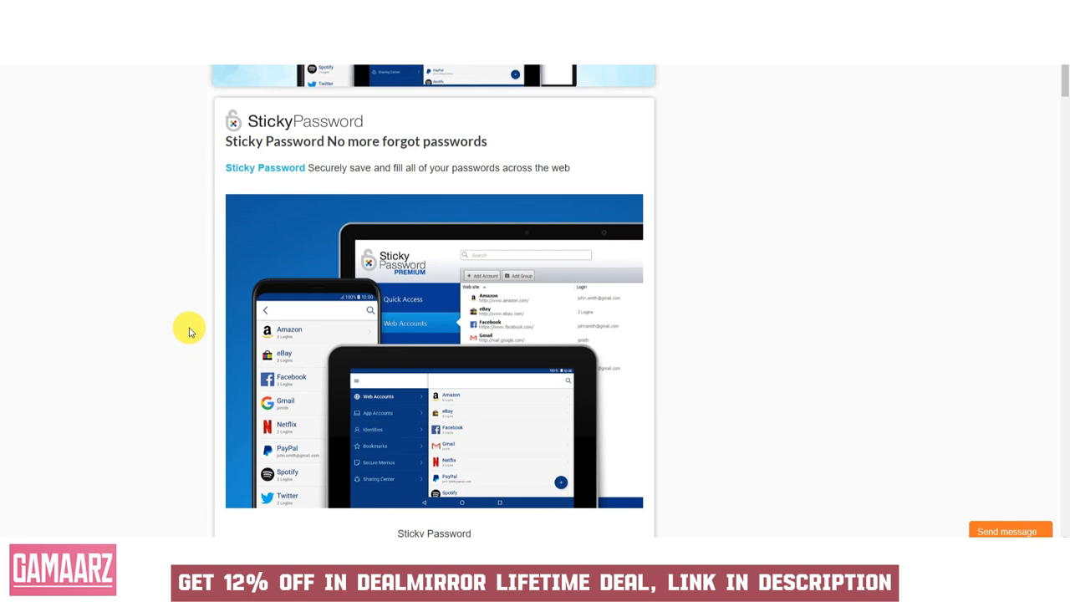
{"action": "scroll", "scroll_direction": "down", "scroll_amount": 3}
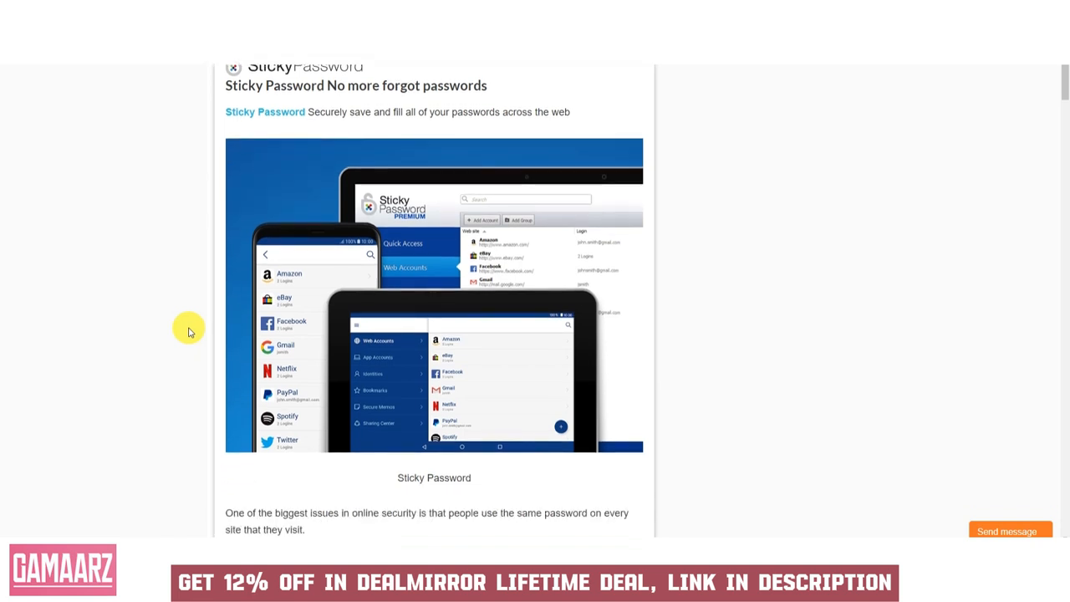
{"action": "scroll", "scroll_direction": "down", "scroll_amount": 3}
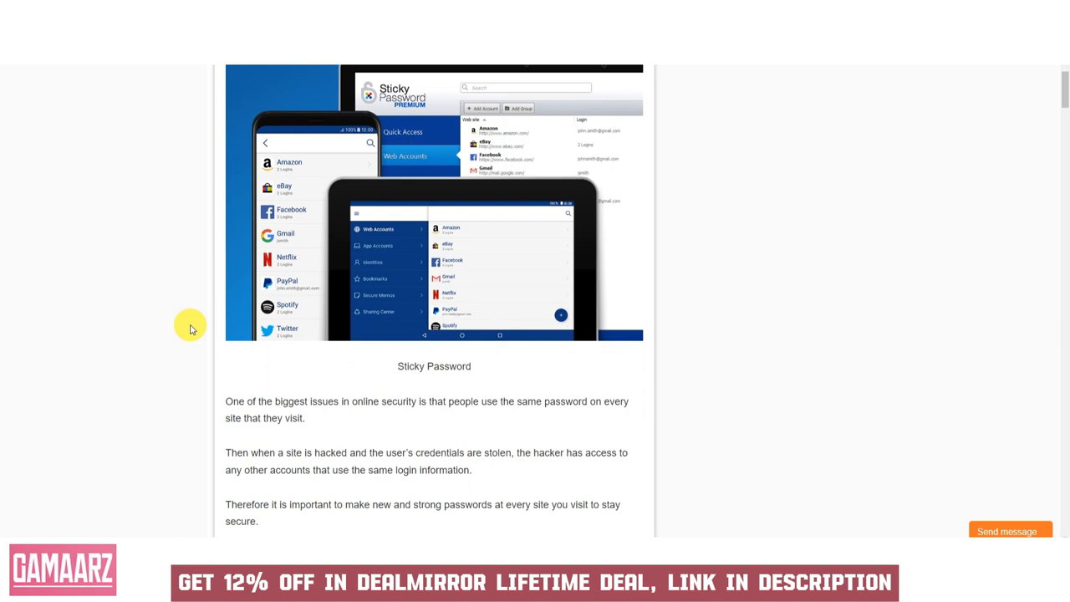
{"action": "scroll", "scroll_direction": "down", "scroll_amount": 3}
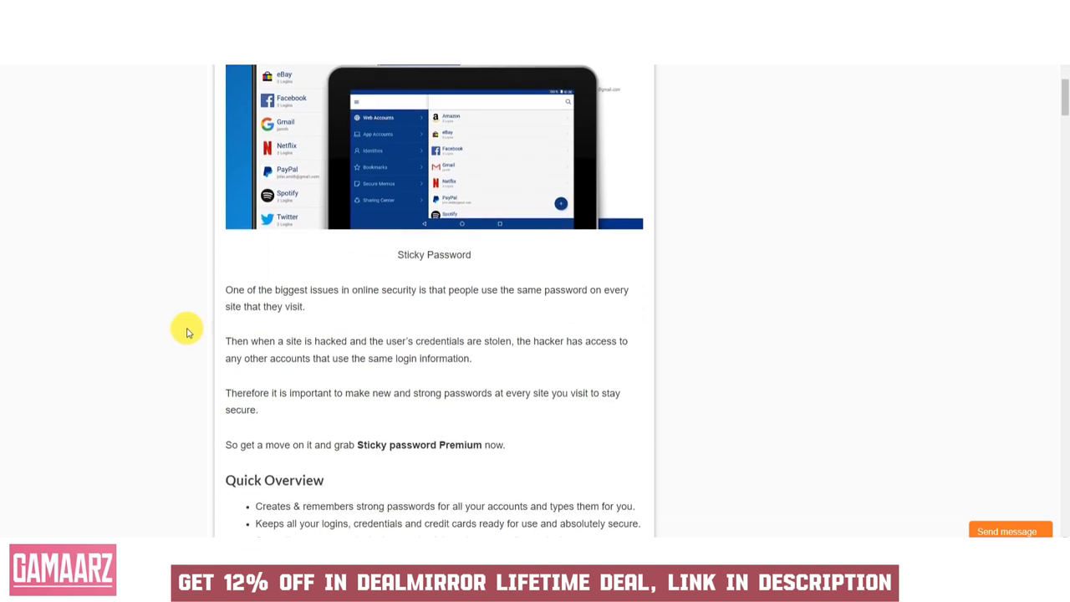
{"action": "scroll", "scroll_direction": "down", "scroll_amount": 3}
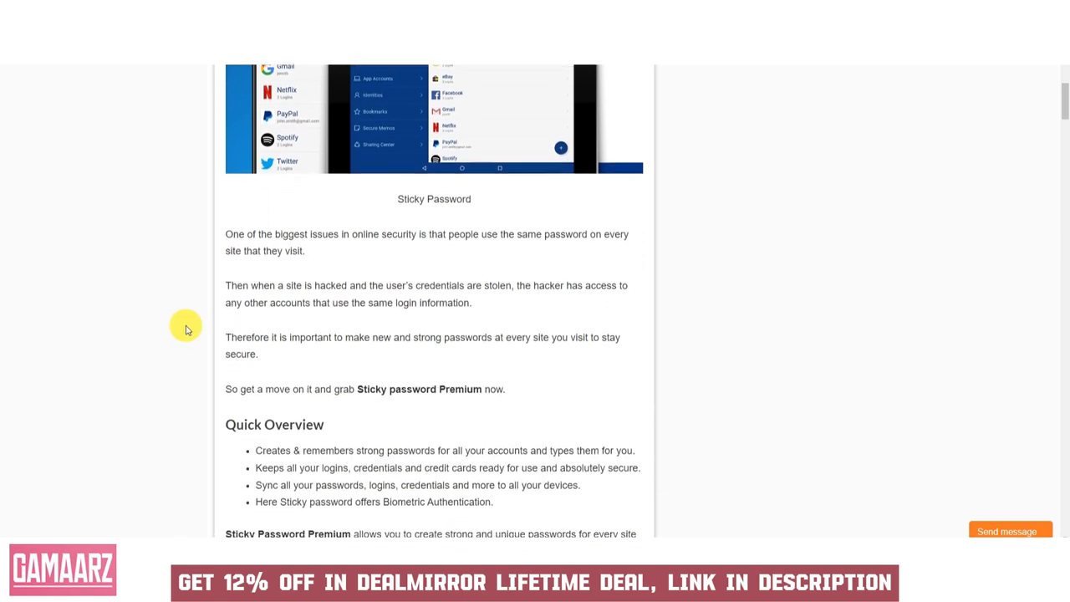
{"action": "scroll", "scroll_direction": "down", "scroll_amount": 3}
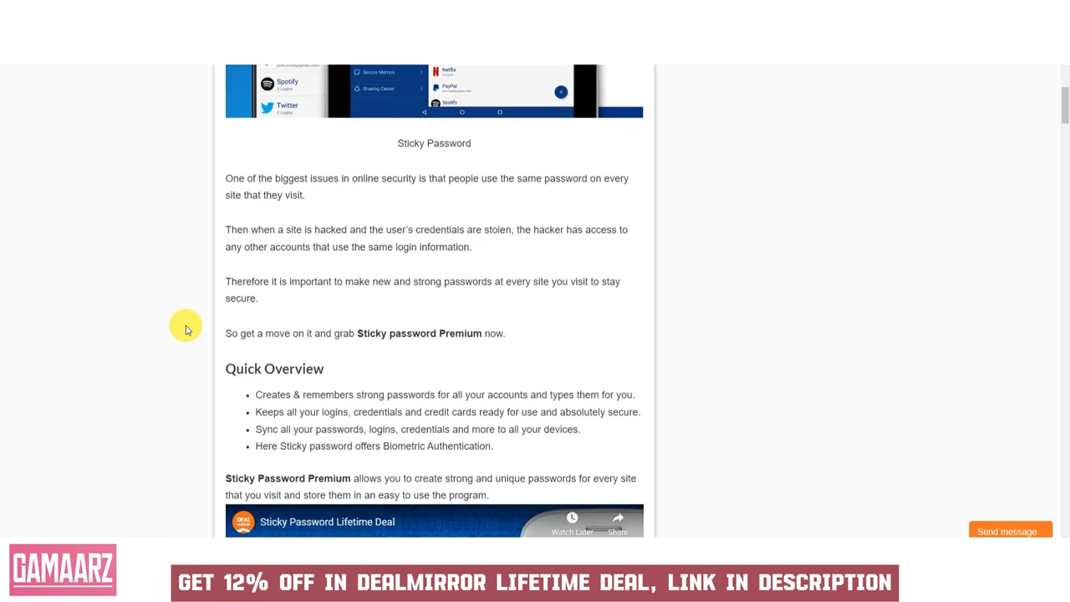
{"action": "mouse_move", "coordinate": [213, 394]}
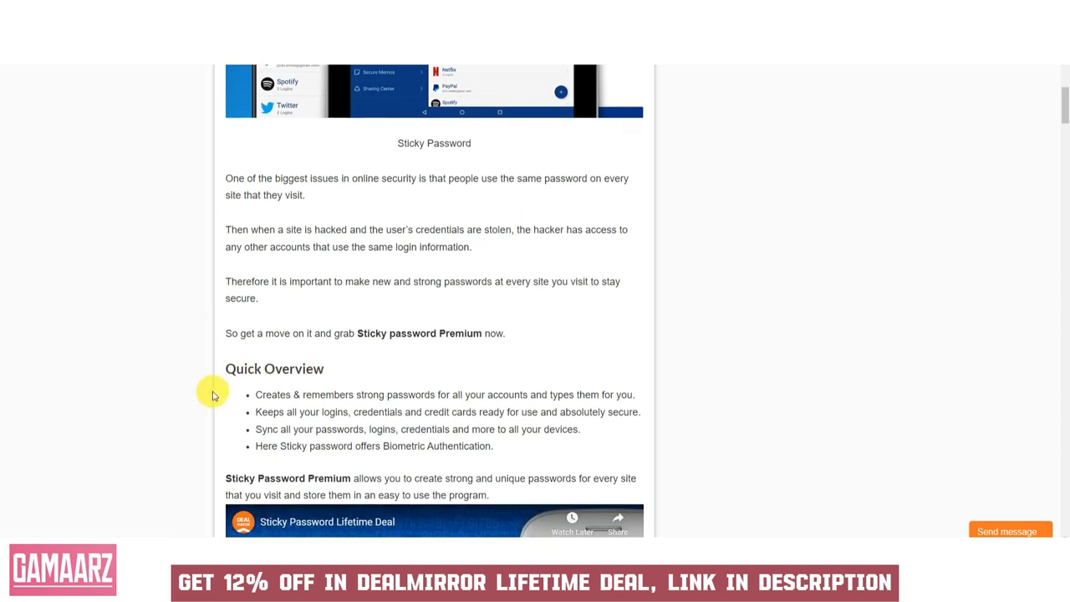
{"action": "mouse_move", "coordinate": [181, 386]}
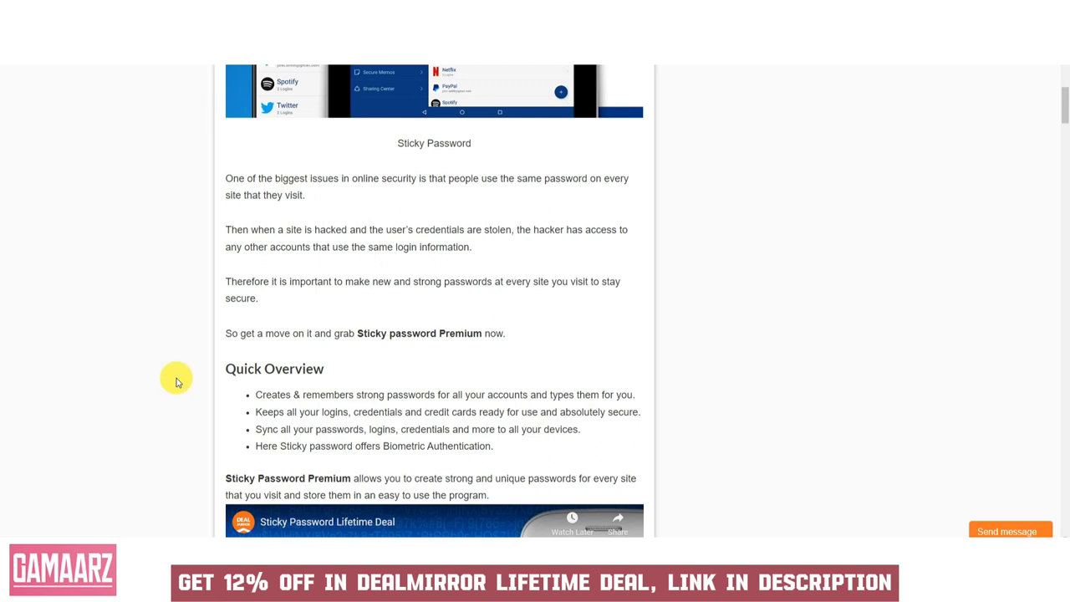
{"action": "scroll", "scroll_direction": "down", "scroll_amount": 3}
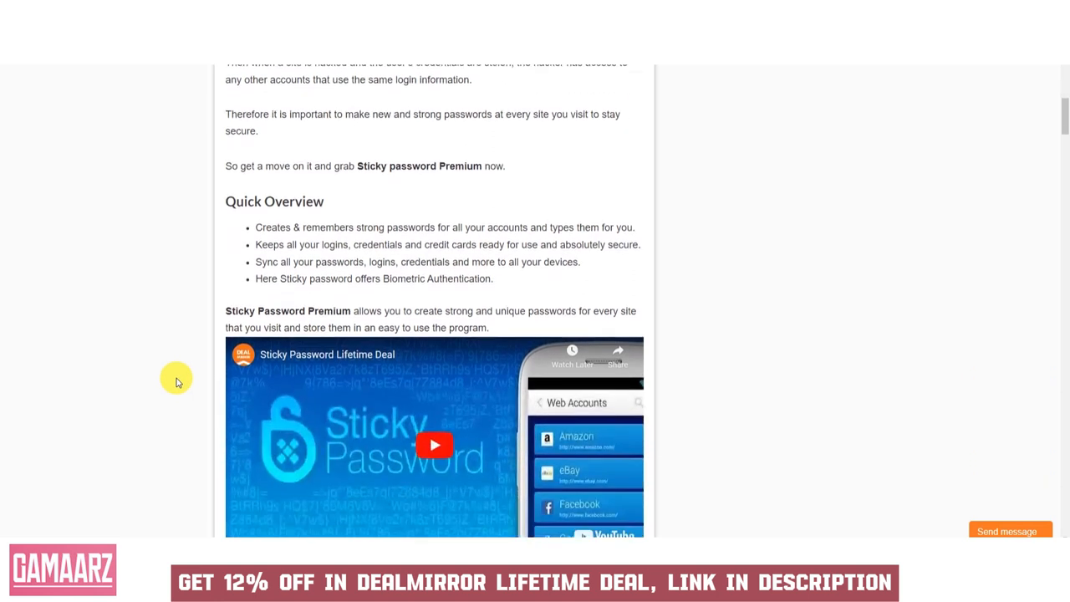
{"action": "mouse_move", "coordinate": [179, 395]}
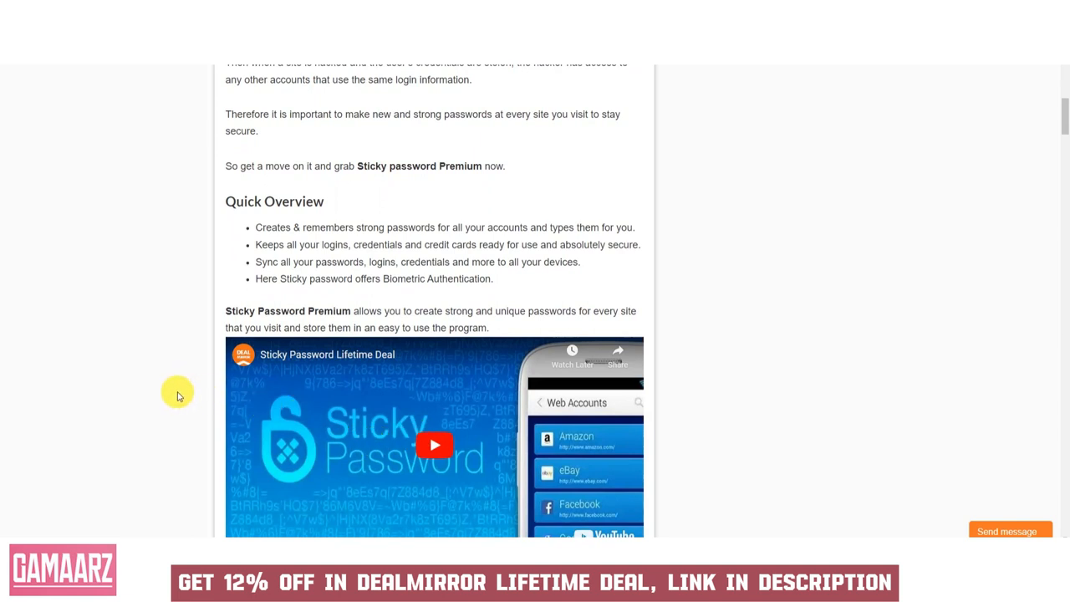
{"action": "scroll", "scroll_direction": "down", "scroll_amount": 3}
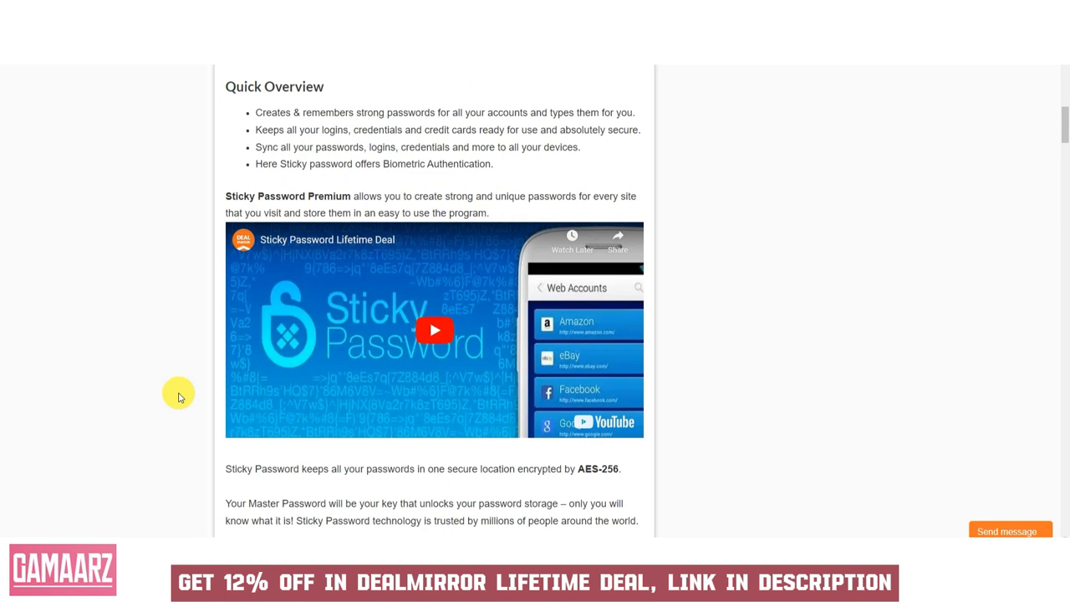
{"action": "scroll", "scroll_direction": "down", "scroll_amount": 3}
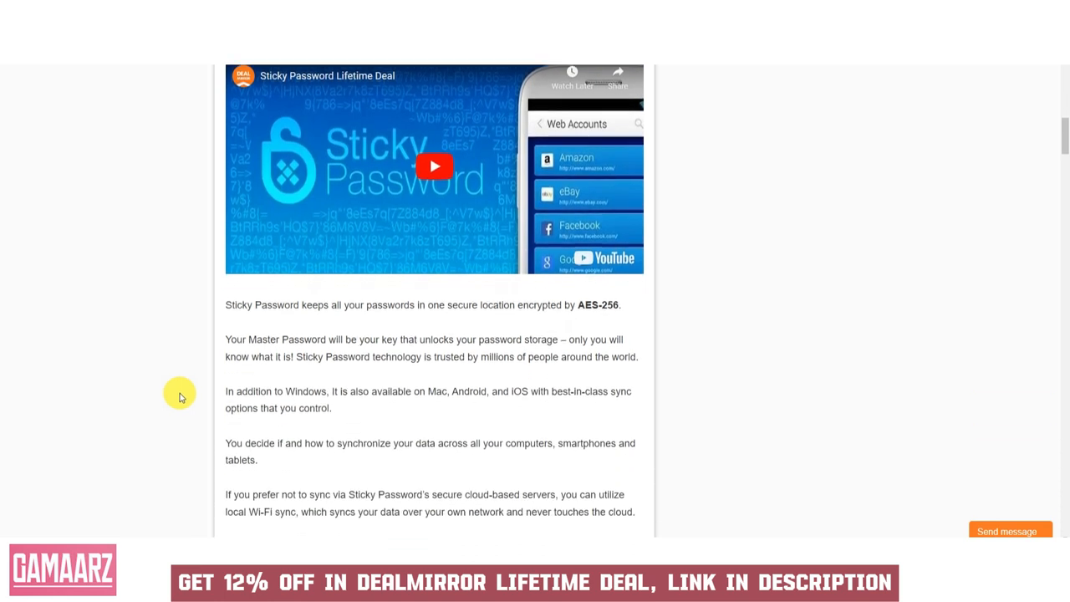
{"action": "mouse_move", "coordinate": [186, 395]}
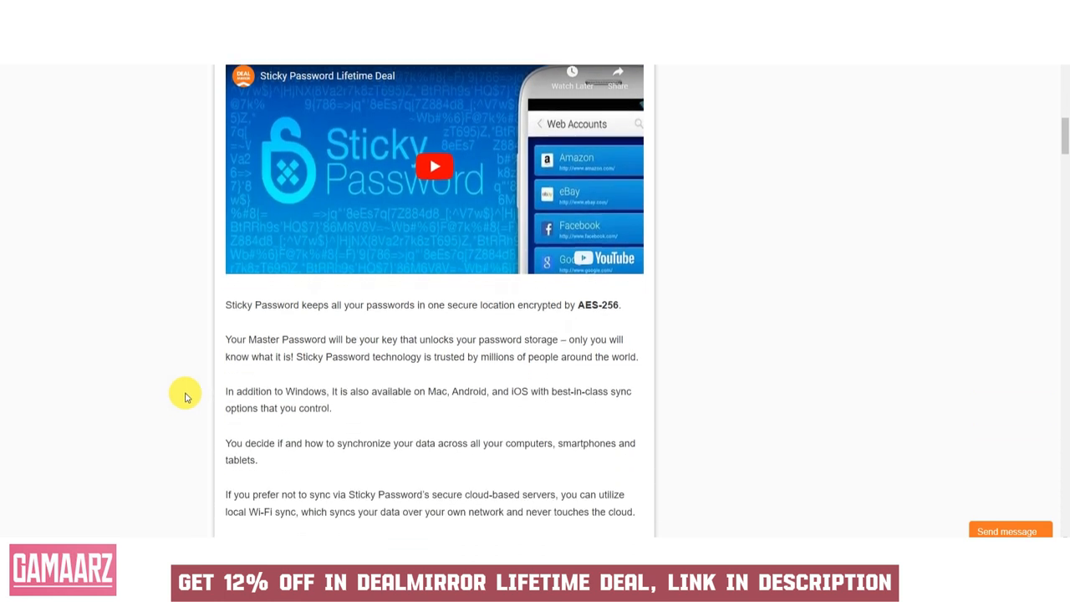
{"action": "scroll", "scroll_direction": "down", "scroll_amount": 3}
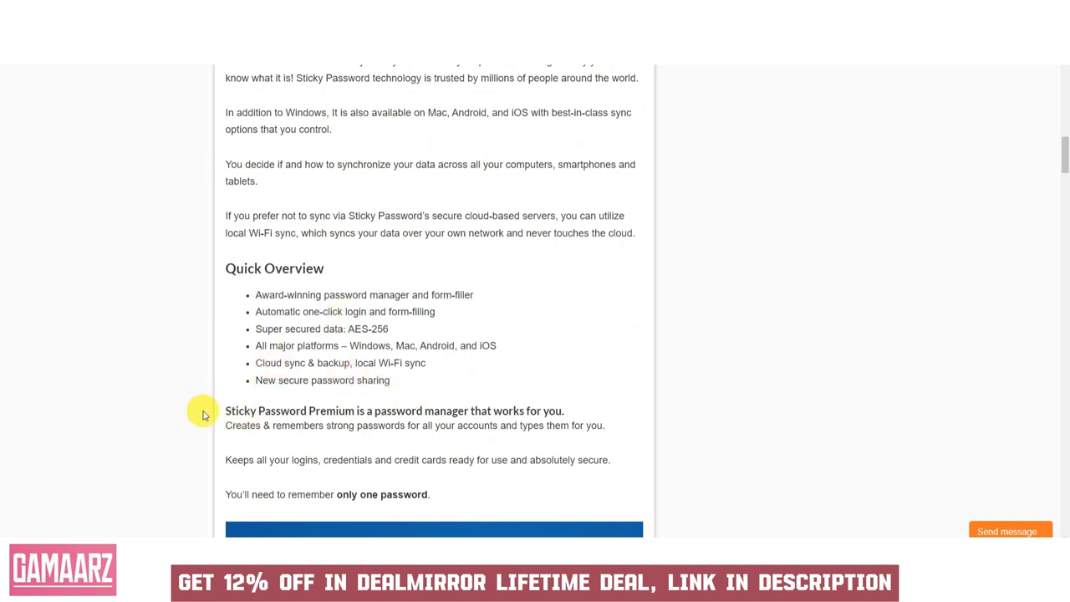
{"action": "mouse_move", "coordinate": [190, 425]}
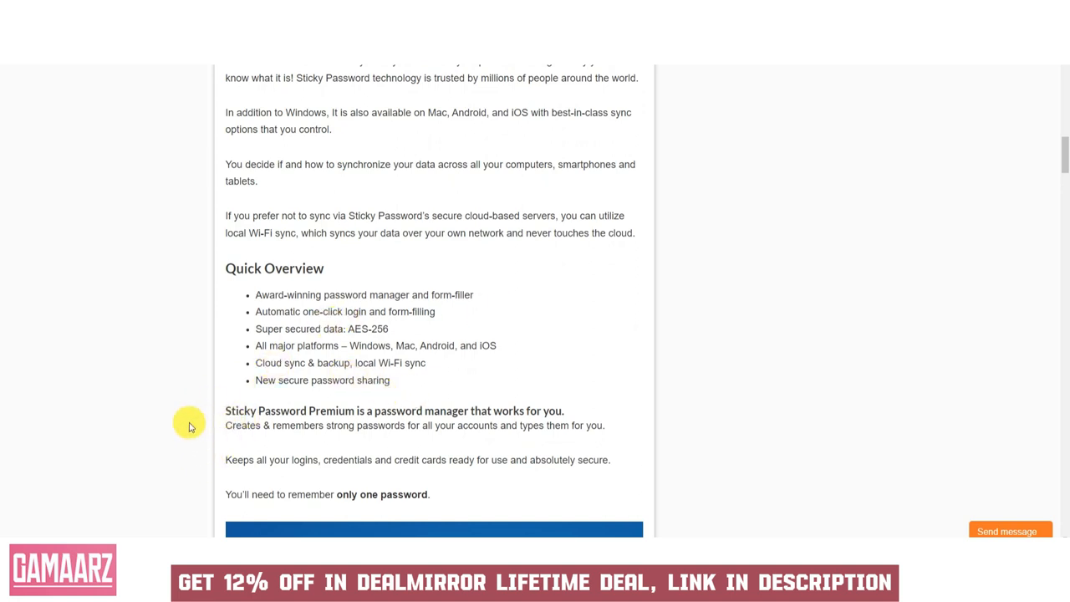
{"action": "scroll", "scroll_direction": "down", "scroll_amount": 3}
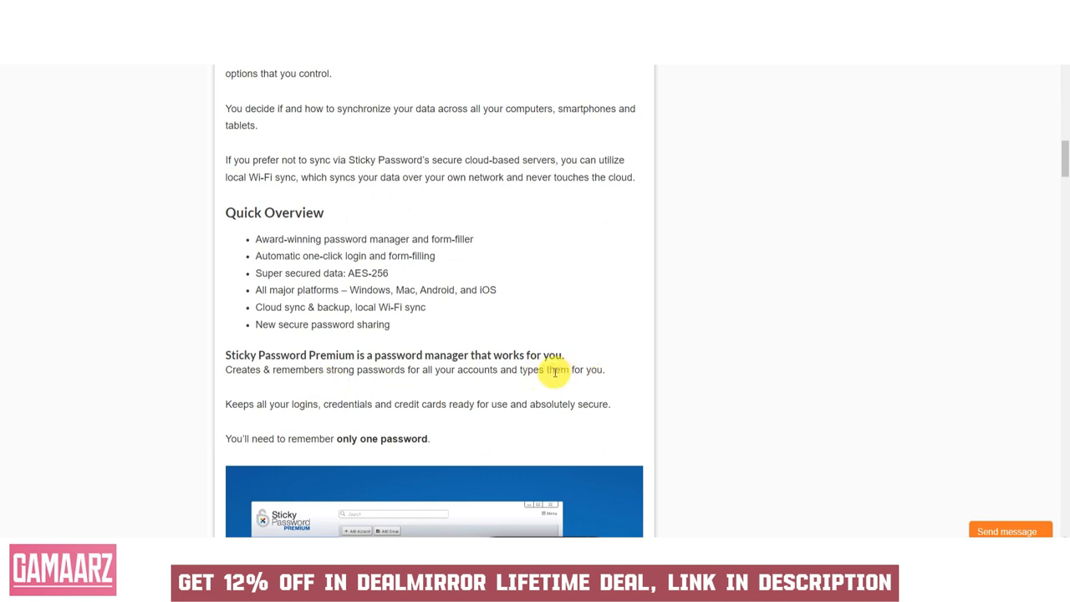
{"action": "mouse_move", "coordinate": [550, 384]}
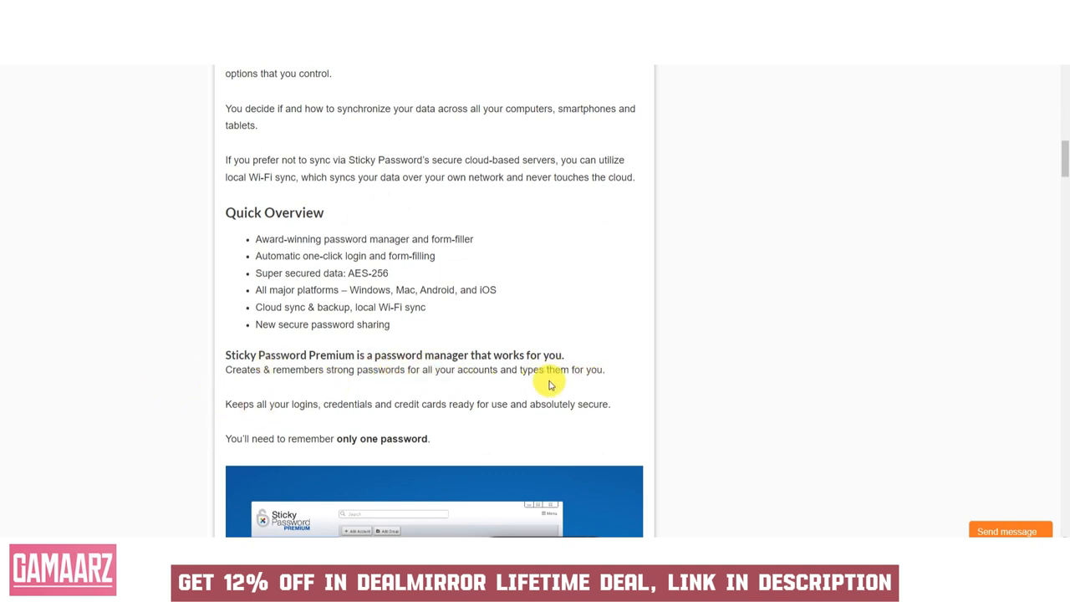
{"action": "mouse_move", "coordinate": [577, 422]}
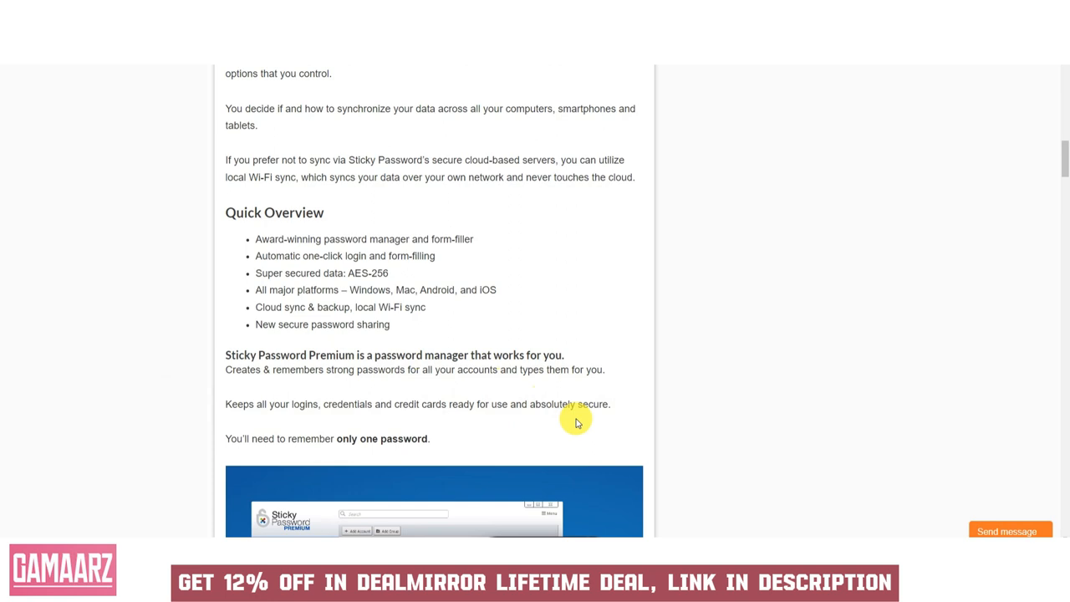
{"action": "mouse_move", "coordinate": [177, 454]}
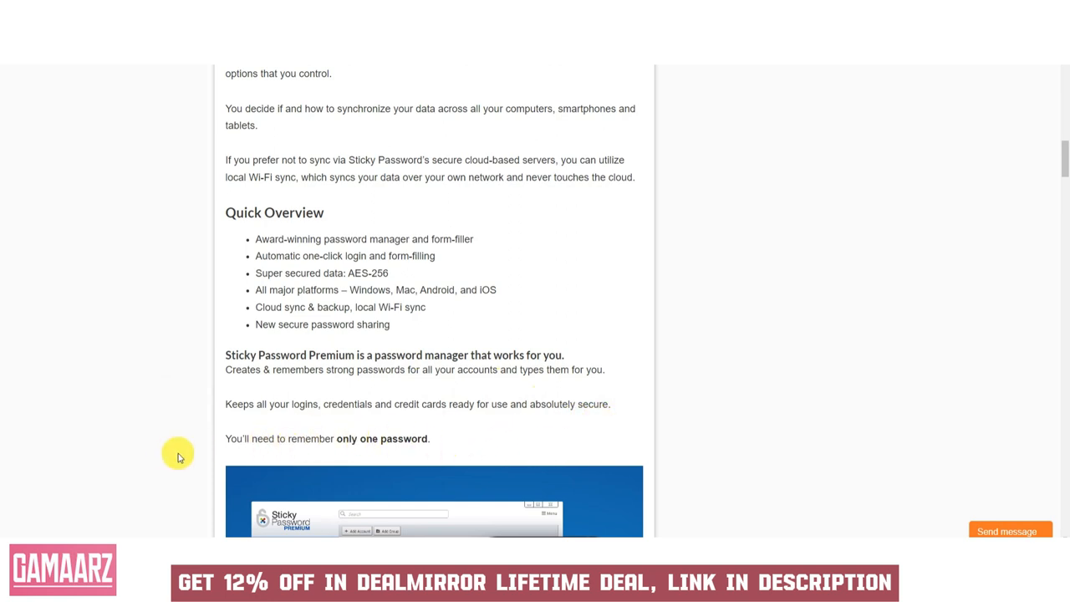
{"action": "scroll", "scroll_direction": "down", "scroll_amount": 3}
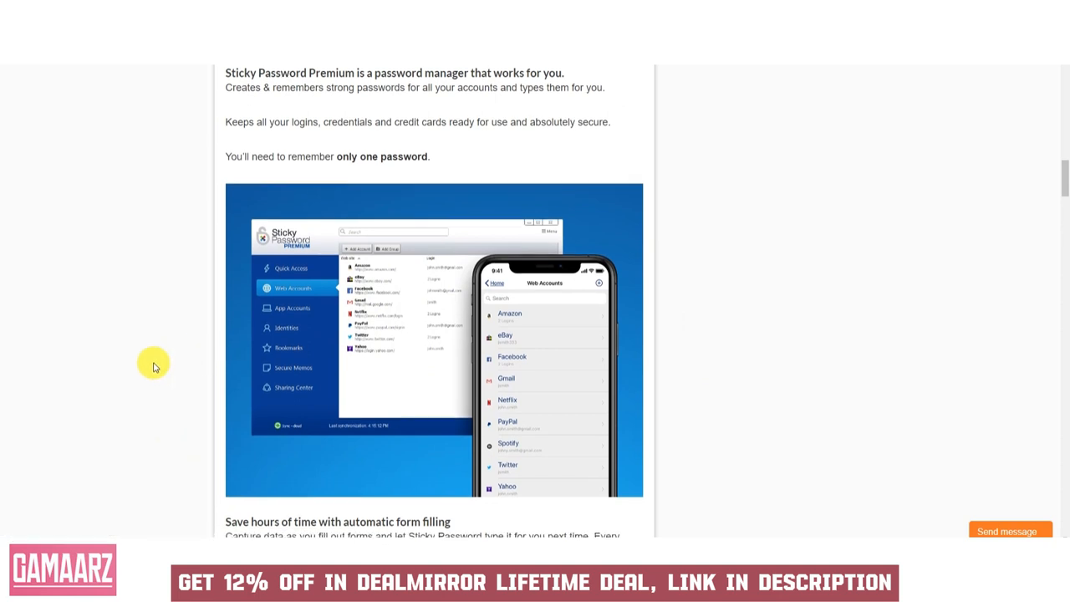
{"action": "scroll", "scroll_direction": "down", "scroll_amount": 3}
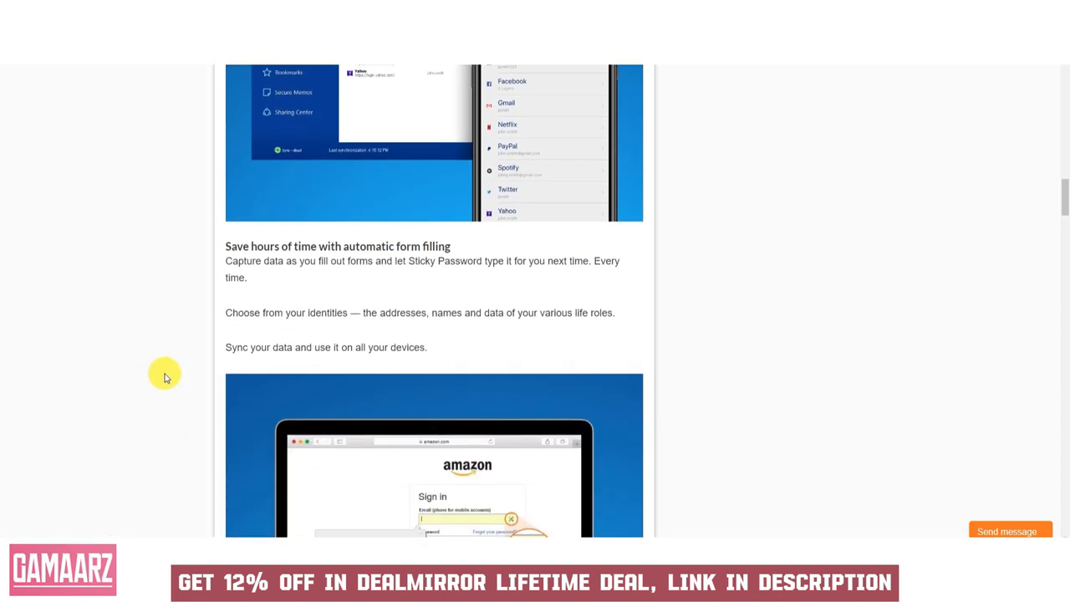
{"action": "mouse_move", "coordinate": [191, 359]}
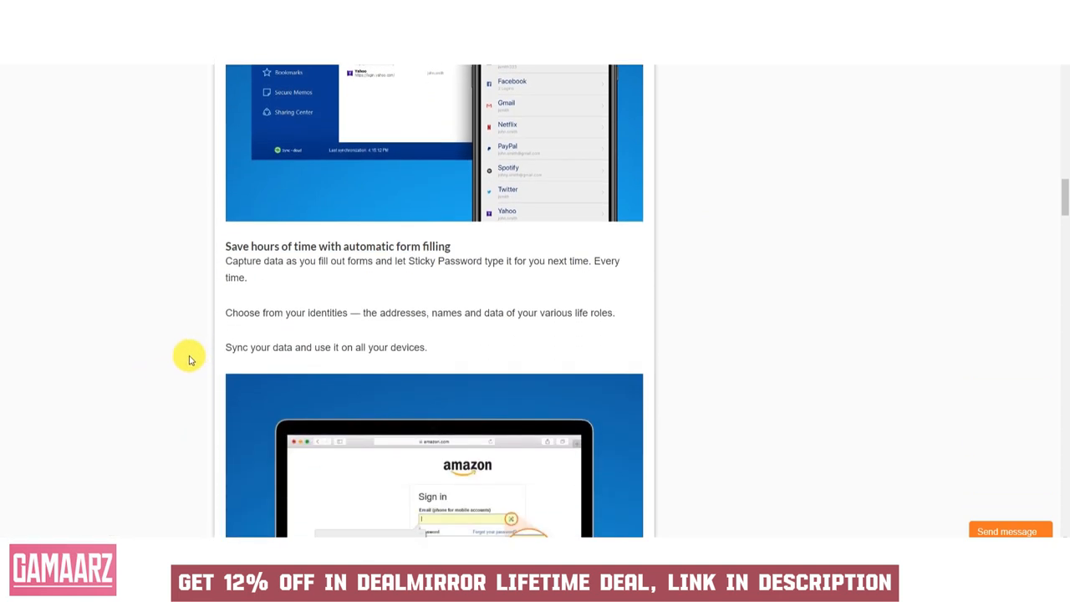
{"action": "mouse_move", "coordinate": [144, 339]}
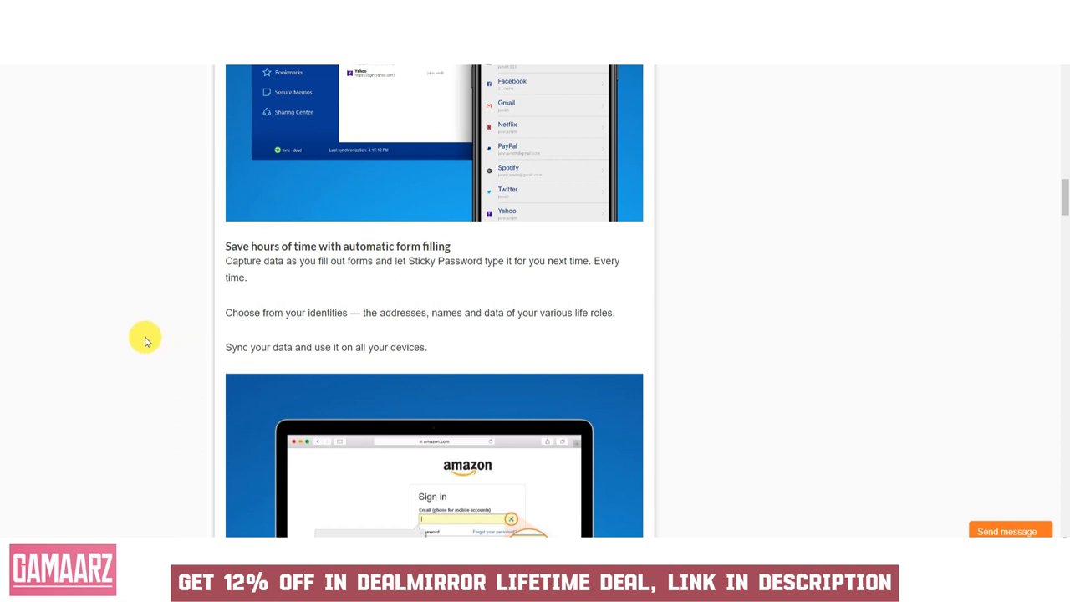
{"action": "scroll", "scroll_direction": "down", "scroll_amount": 3}
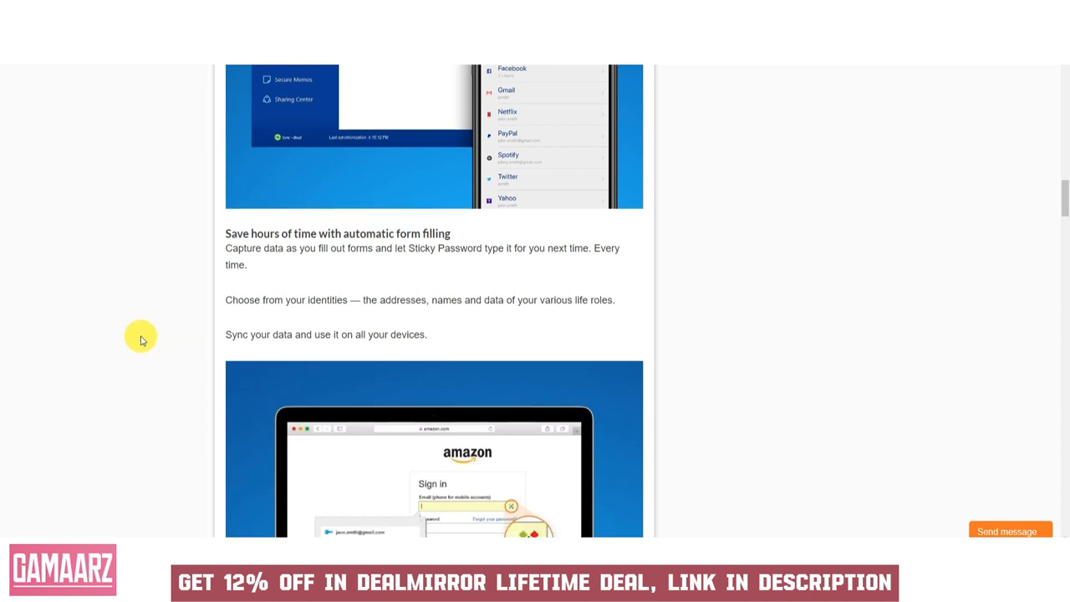
{"action": "scroll", "scroll_direction": "down", "scroll_amount": 3}
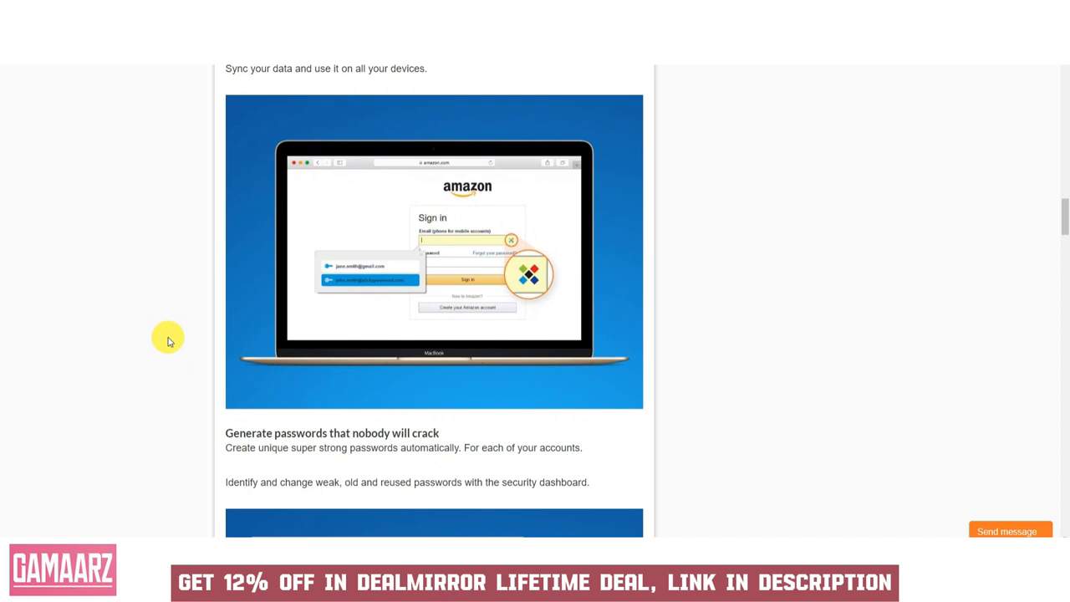
{"action": "scroll", "scroll_direction": "down", "scroll_amount": 3}
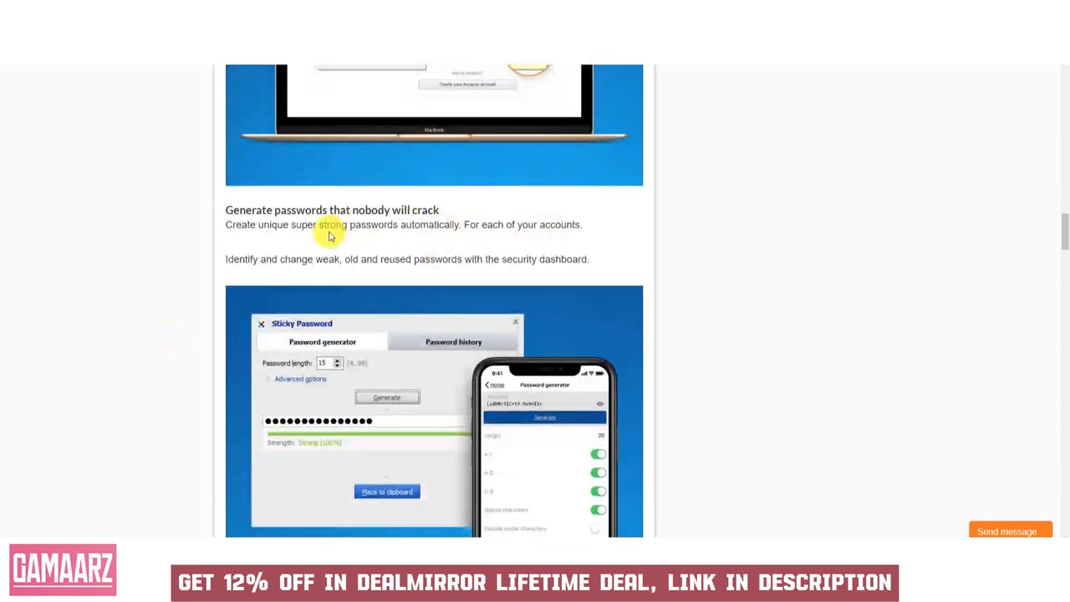
{"action": "mouse_move", "coordinate": [298, 246]}
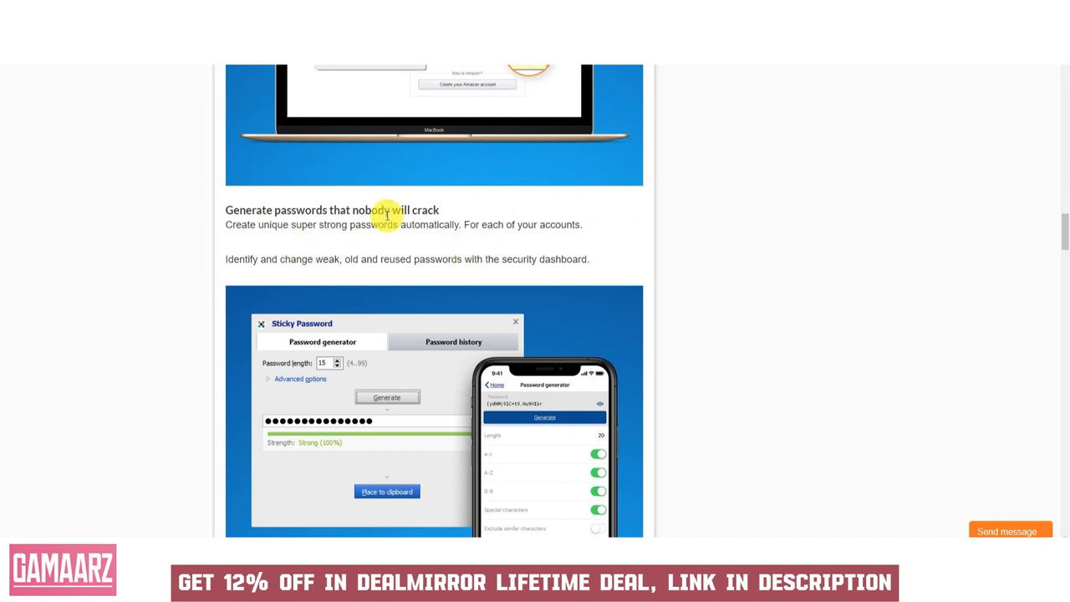
{"action": "mouse_move", "coordinate": [246, 263]}
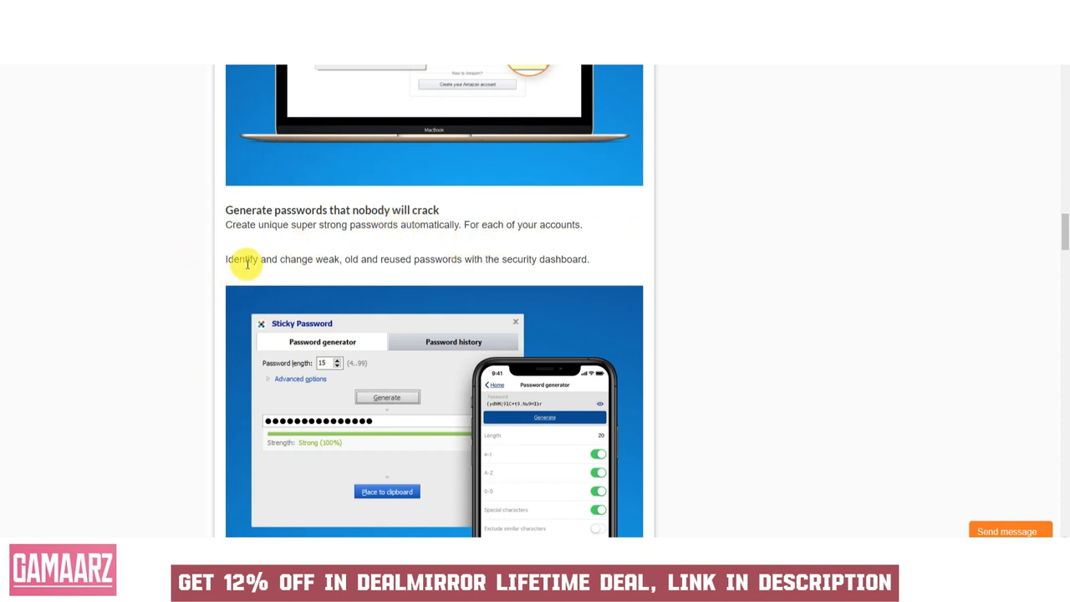
{"action": "mouse_move", "coordinate": [192, 299]}
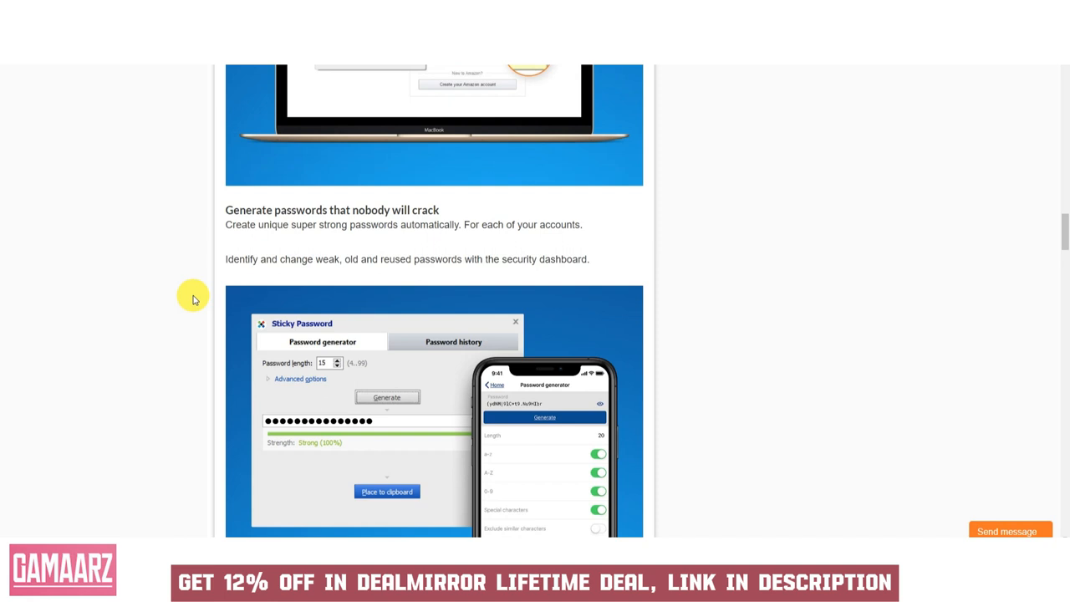
{"action": "mouse_move", "coordinate": [205, 306]}
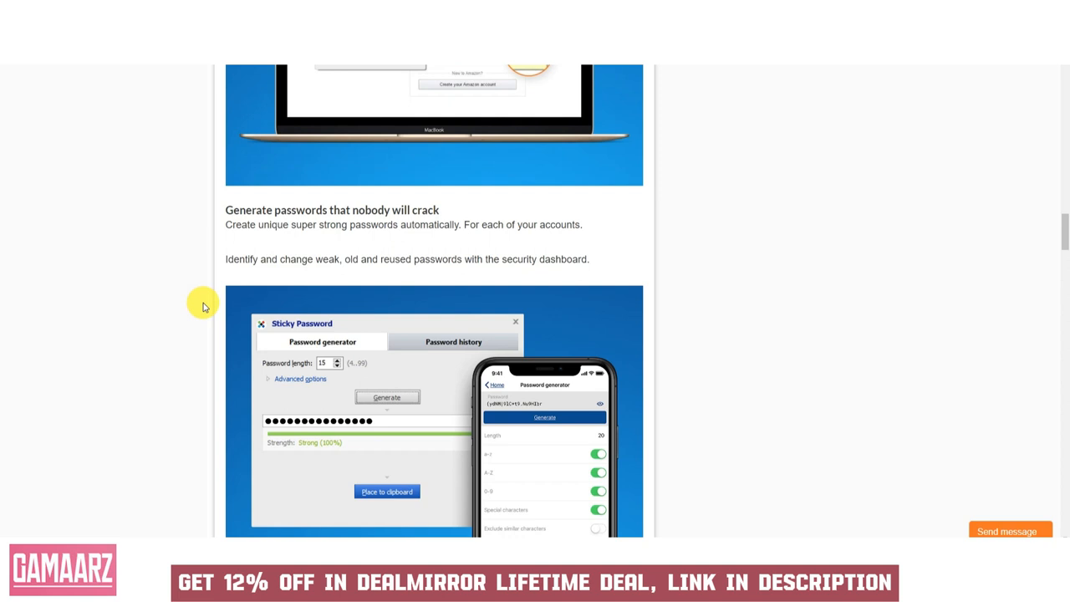
{"action": "mouse_move", "coordinate": [184, 320]}
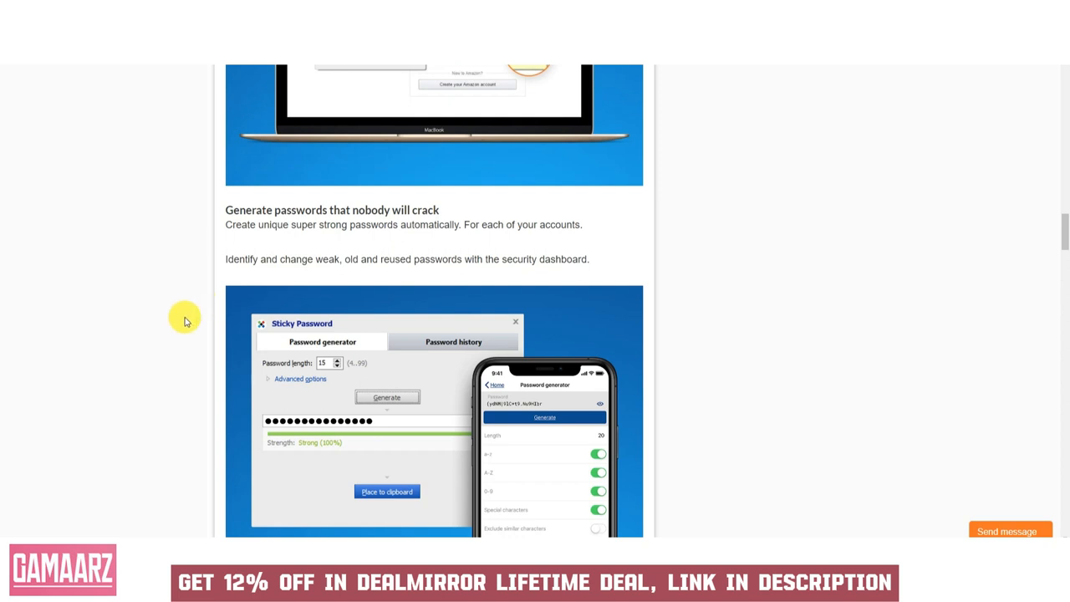
{"action": "scroll", "scroll_direction": "down", "scroll_amount": 3}
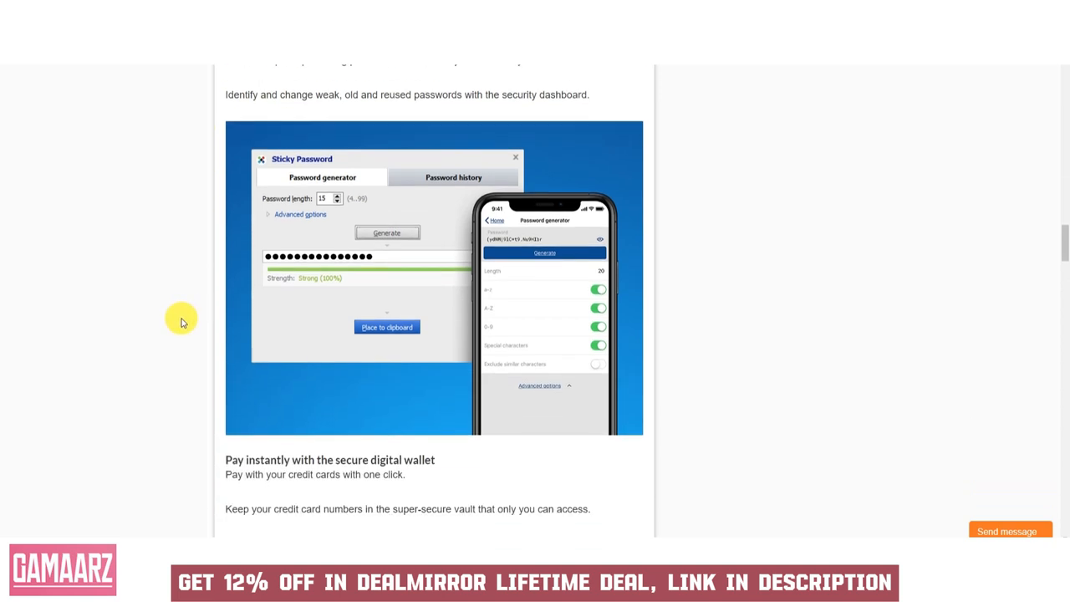
{"action": "scroll", "scroll_direction": "down", "scroll_amount": 3}
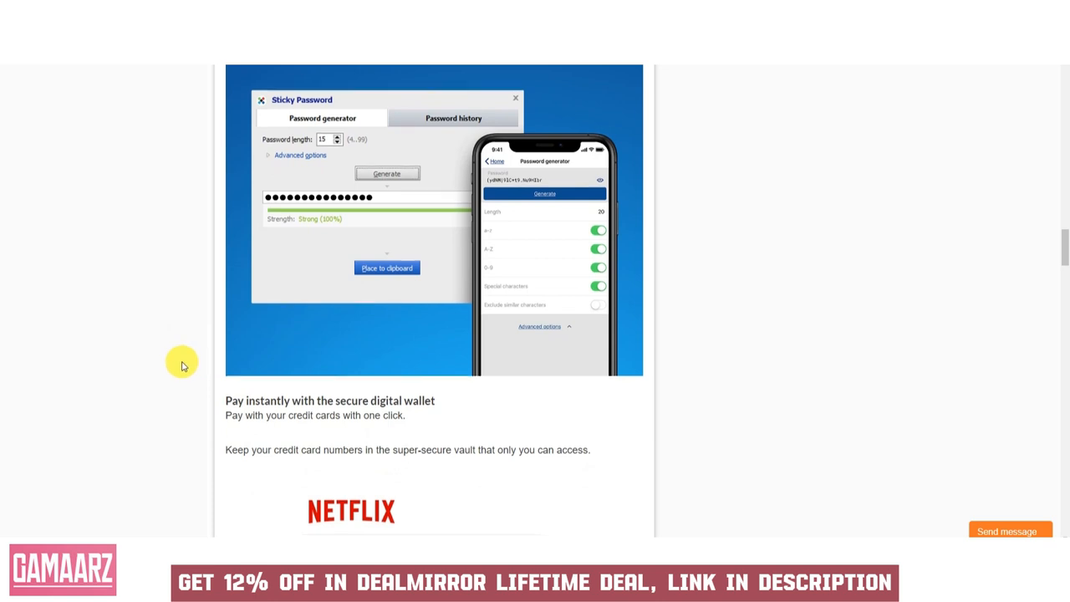
{"action": "scroll", "scroll_direction": "down", "scroll_amount": 3}
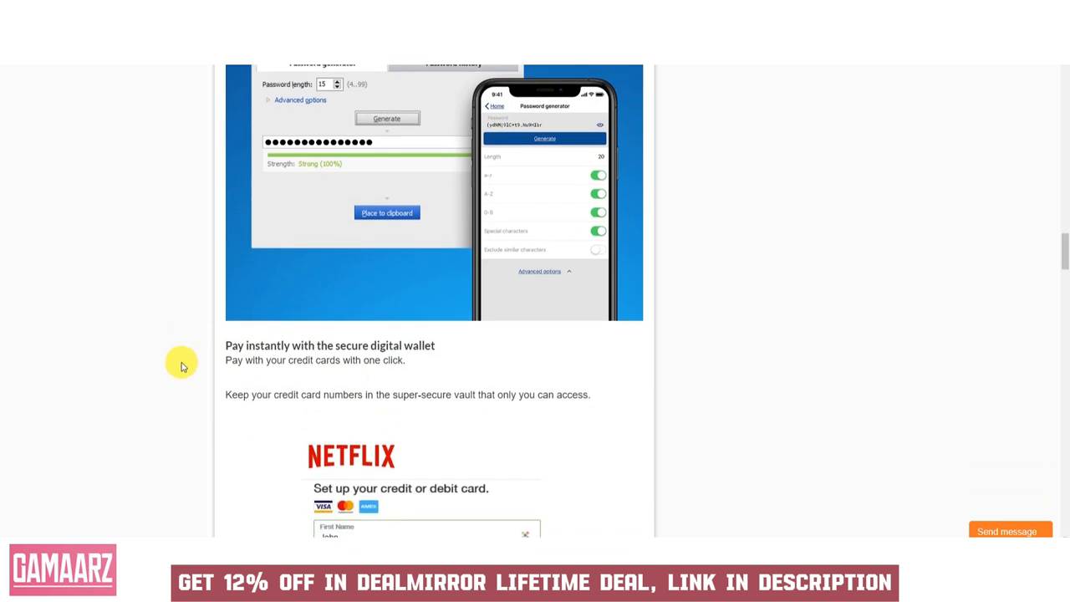
{"action": "scroll", "scroll_direction": "down", "scroll_amount": 3}
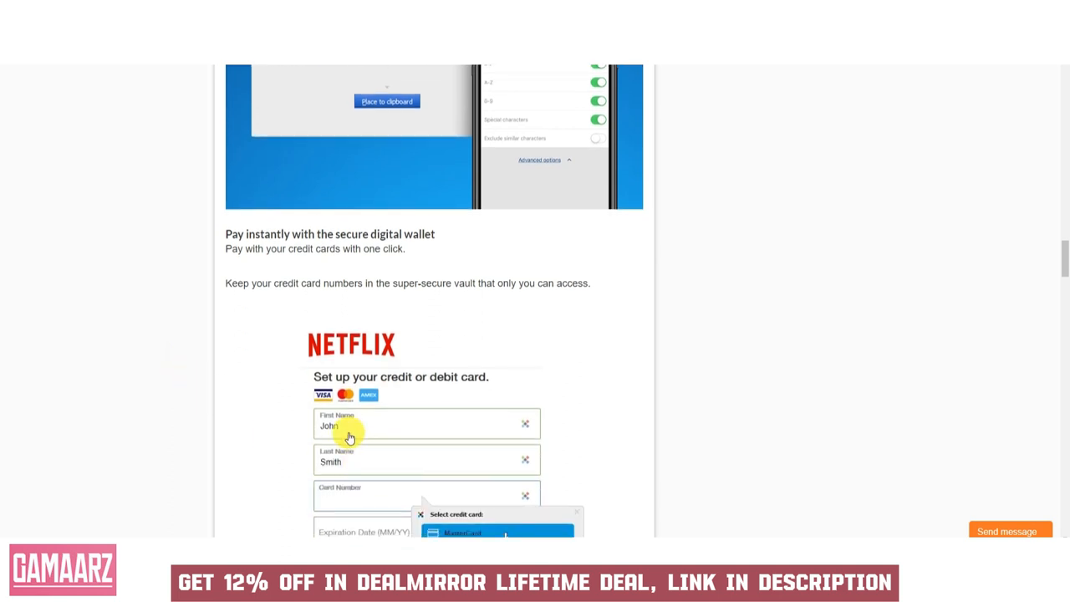
{"action": "mouse_move", "coordinate": [193, 426]}
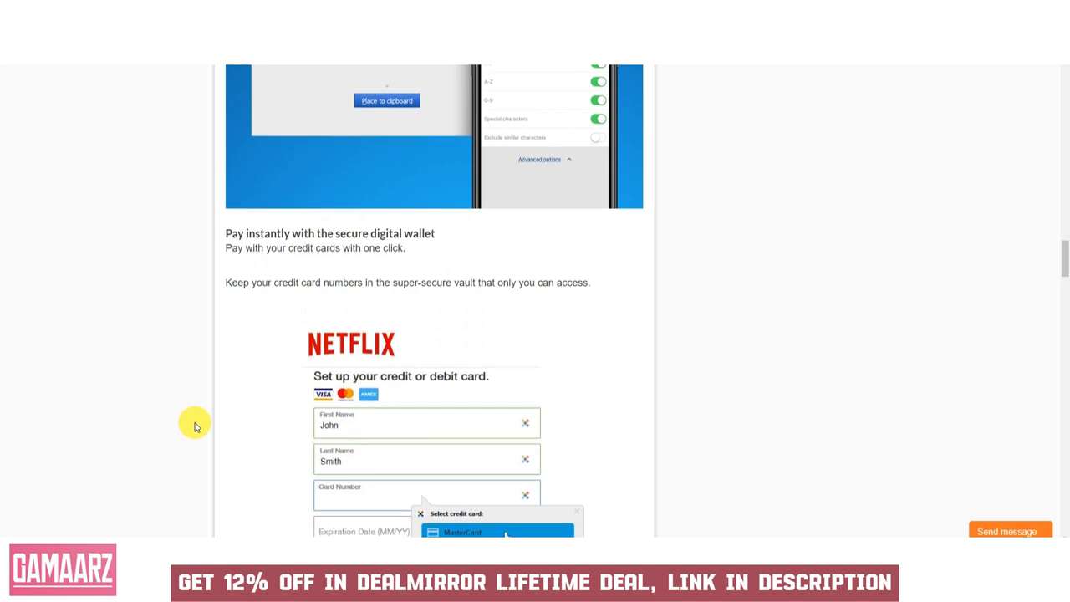
{"action": "scroll", "scroll_direction": "down", "scroll_amount": 3}
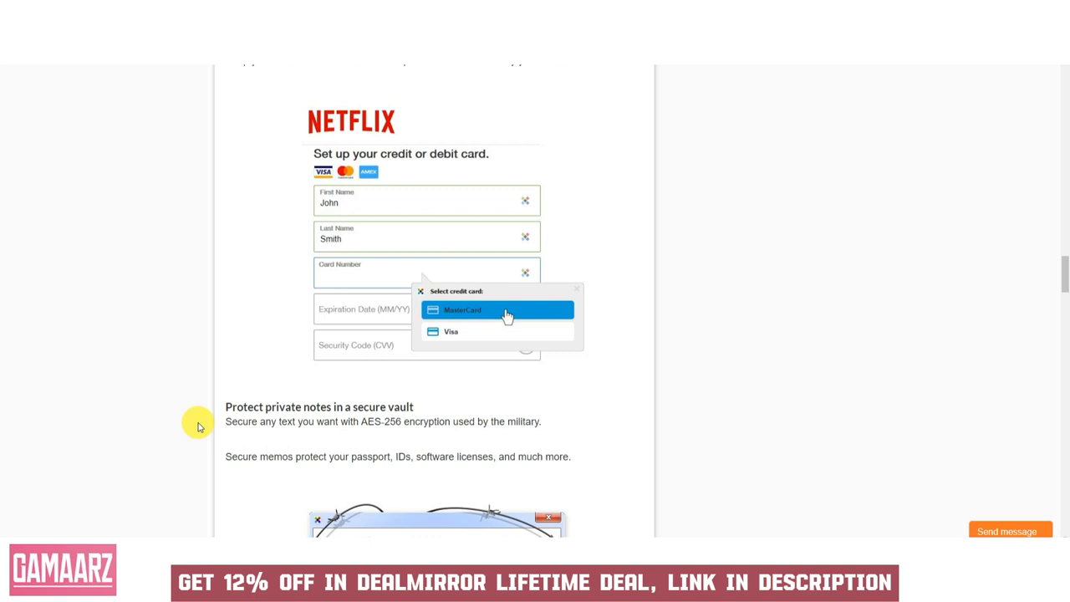
{"action": "mouse_move", "coordinate": [201, 353]}
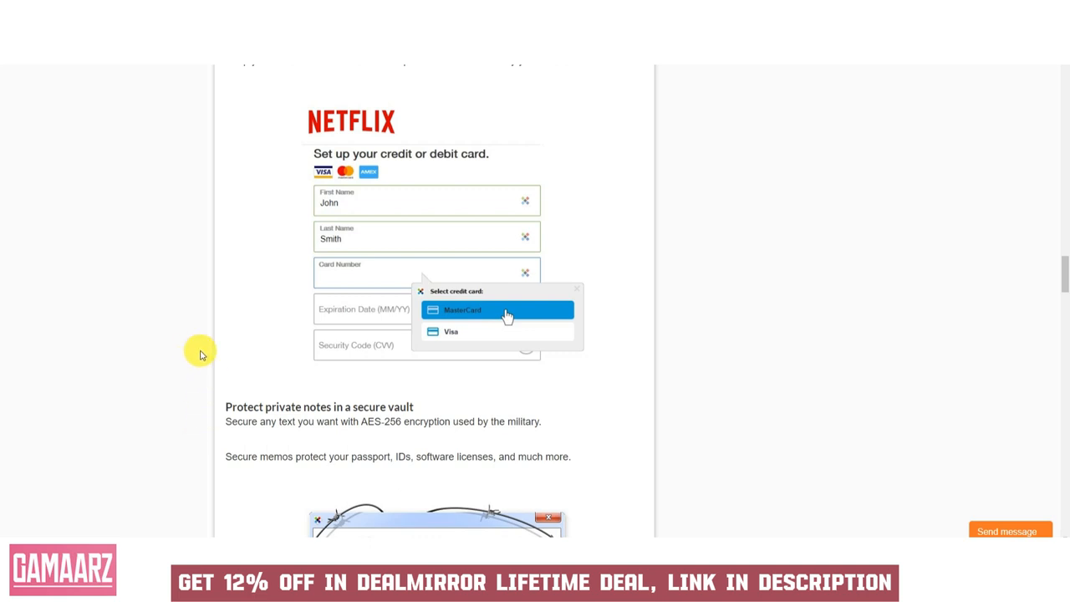
{"action": "mouse_move", "coordinate": [178, 327]}
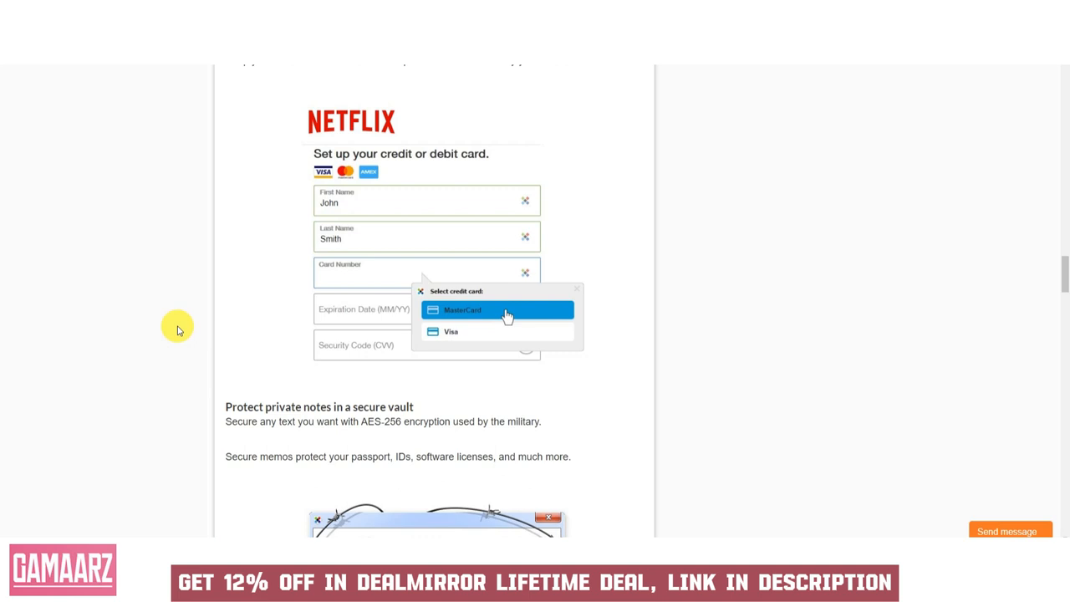
{"action": "scroll", "scroll_direction": "down", "scroll_amount": 3}
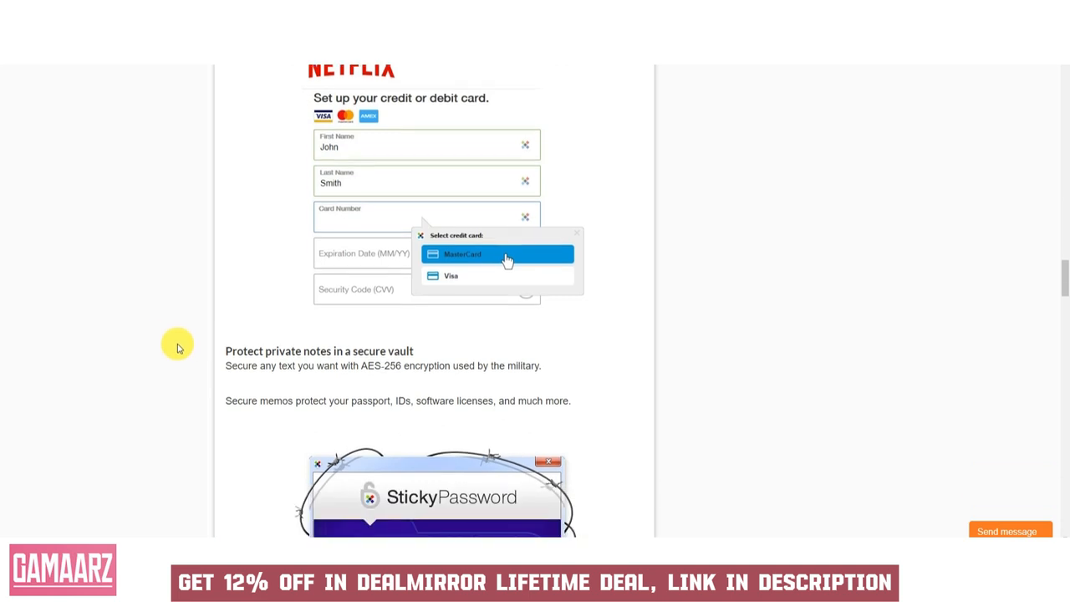
{"action": "scroll", "scroll_direction": "down", "scroll_amount": 3}
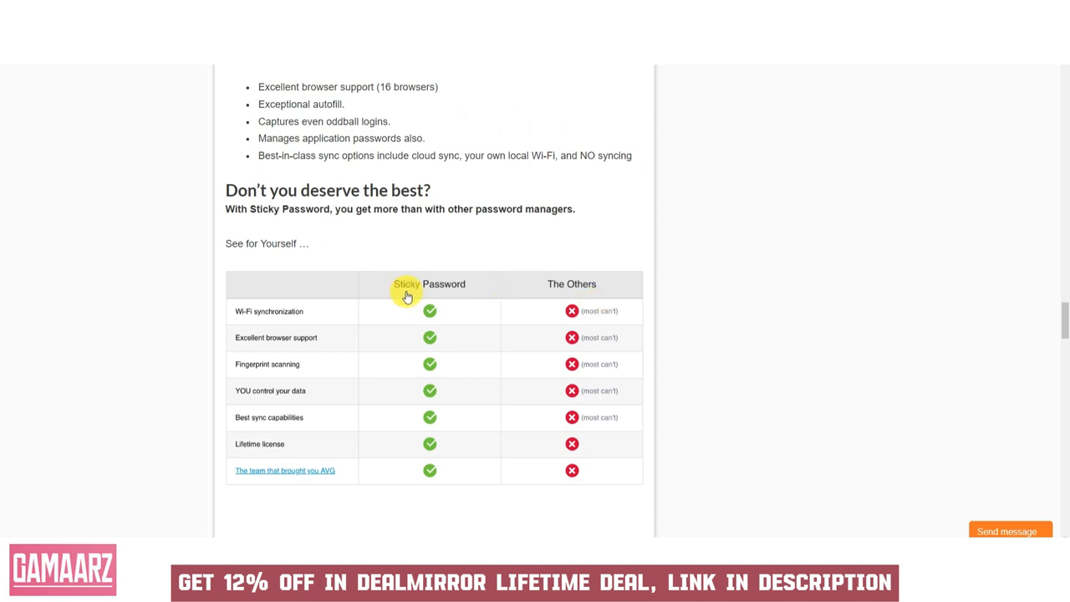
{"action": "mouse_move", "coordinate": [519, 369]}
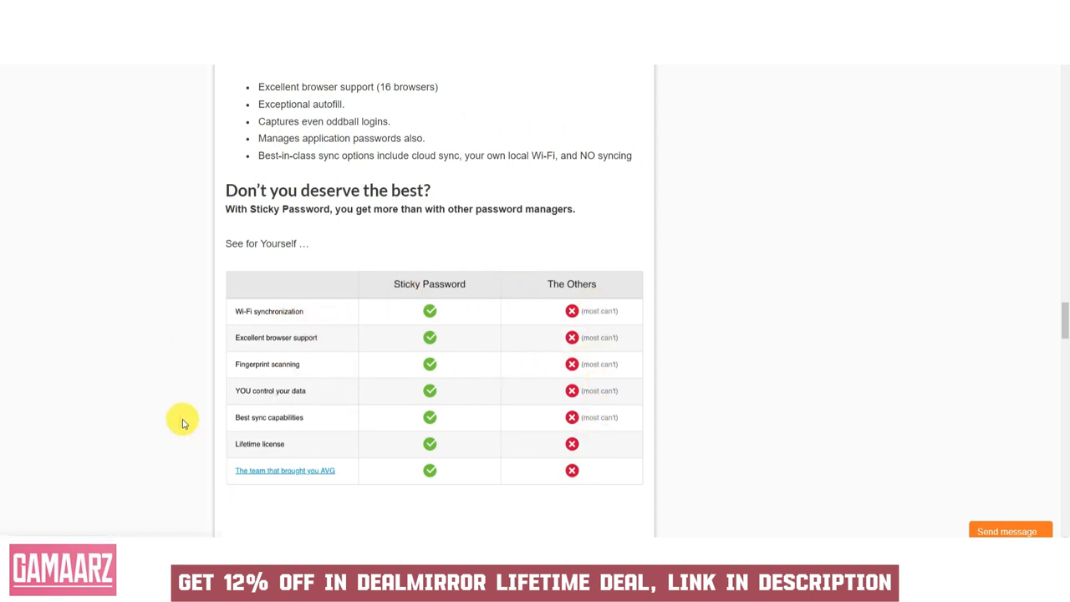
{"action": "scroll", "scroll_direction": "down", "scroll_amount": 3}
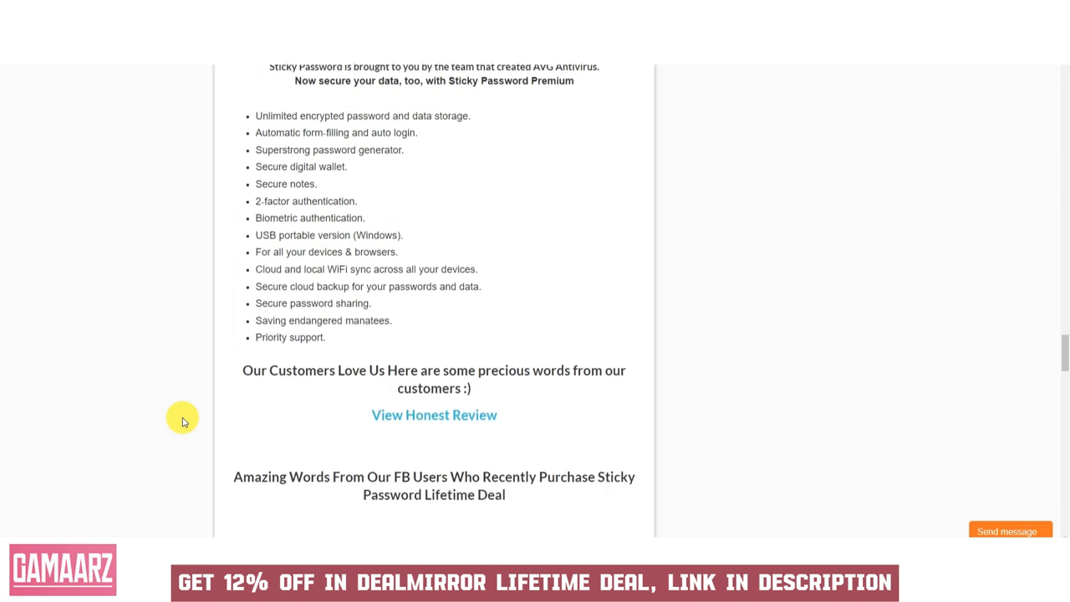
{"action": "scroll", "scroll_direction": "down", "scroll_amount": 3}
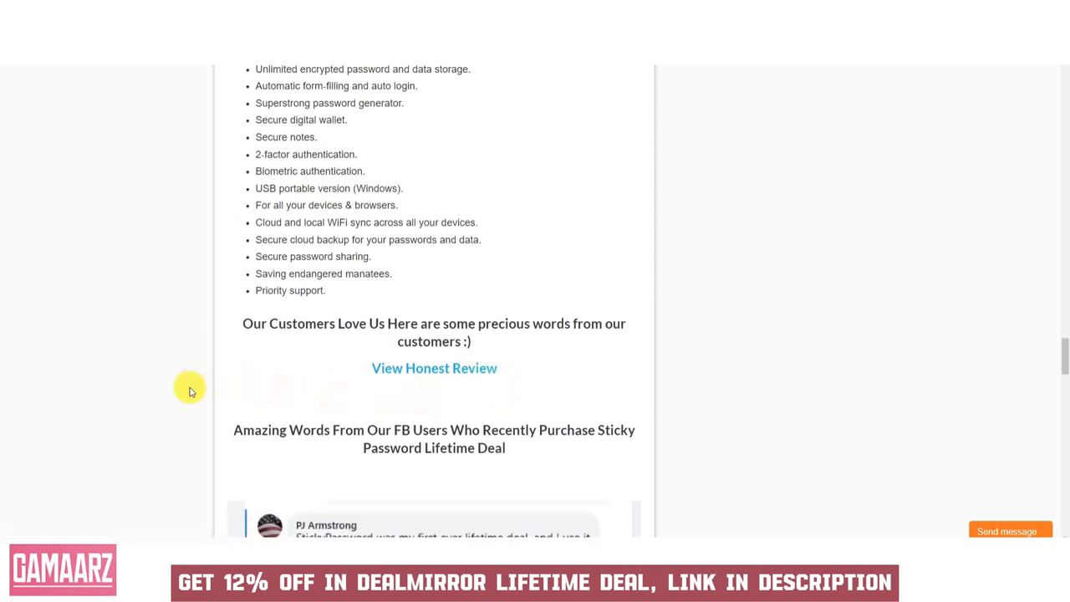
{"action": "scroll", "scroll_direction": "down", "scroll_amount": 3}
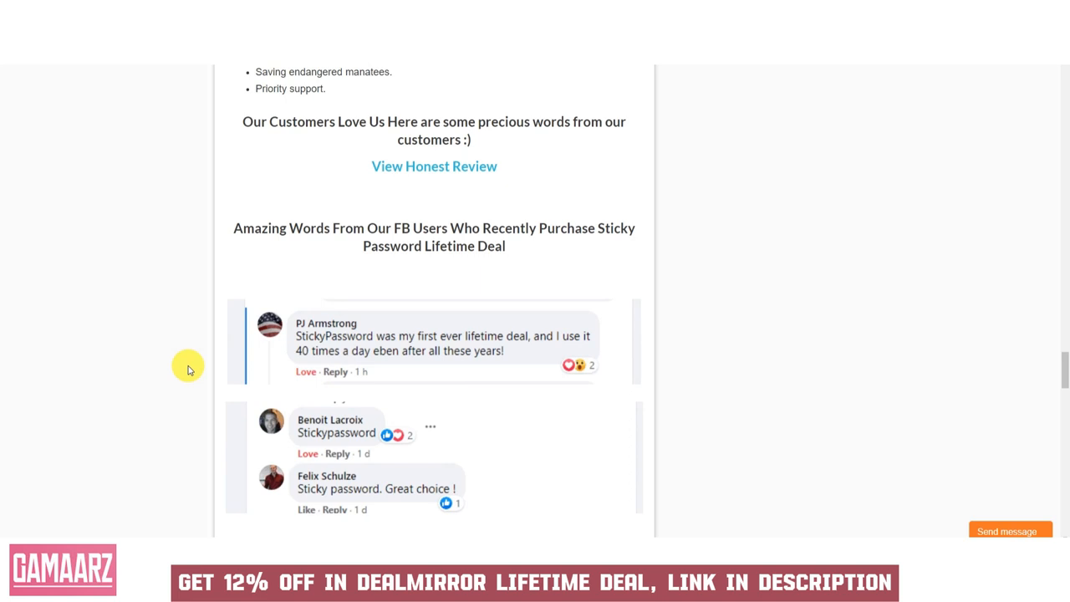
{"action": "scroll", "scroll_direction": "down", "scroll_amount": 3}
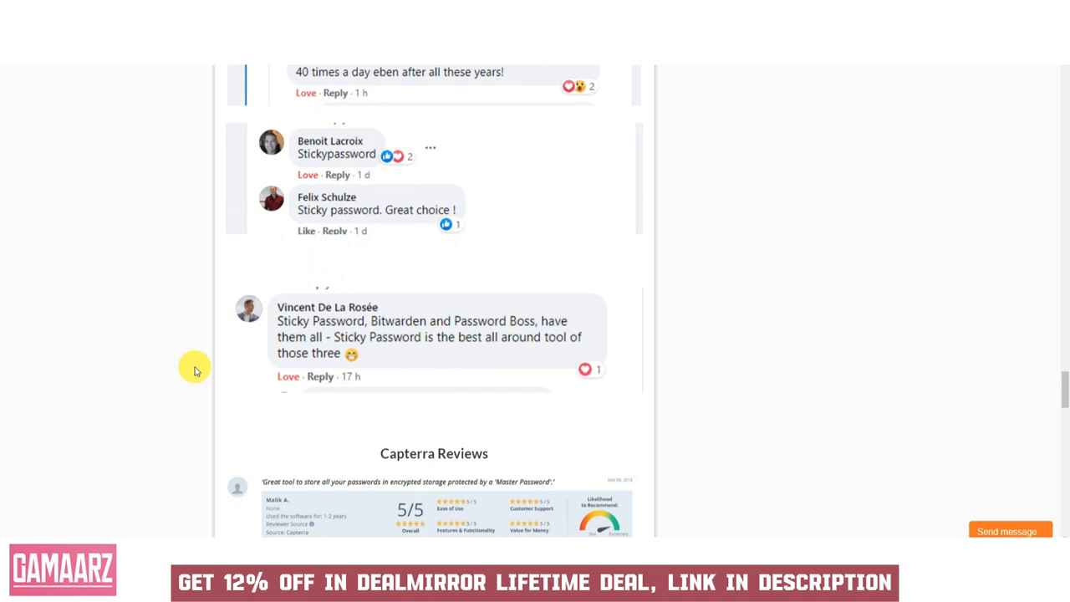
{"action": "mouse_move", "coordinate": [195, 368]}
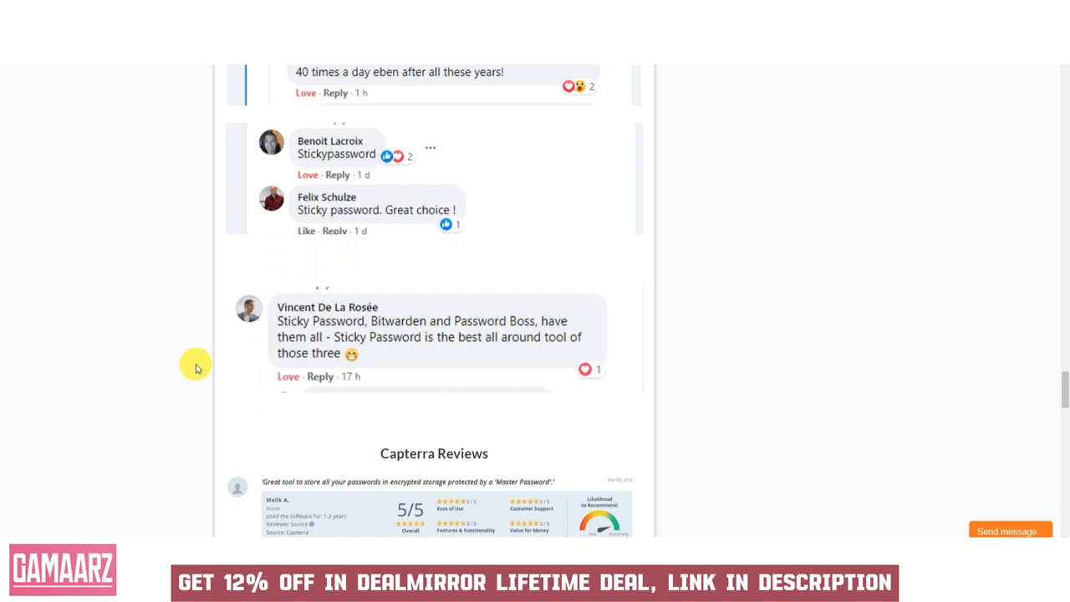
{"action": "mouse_move", "coordinate": [191, 371]}
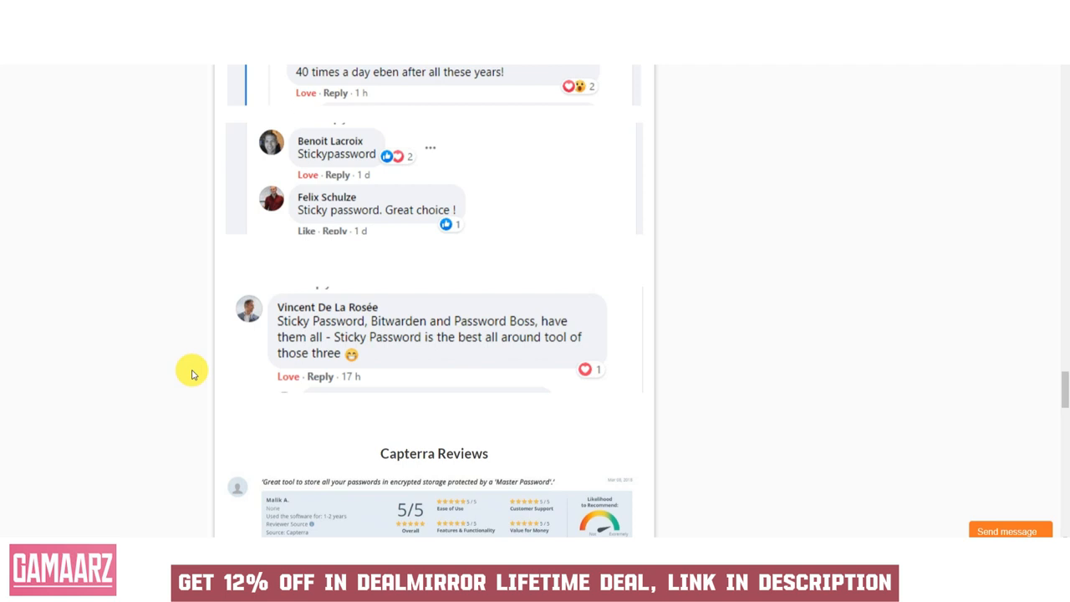
{"action": "scroll", "scroll_direction": "down", "scroll_amount": 3}
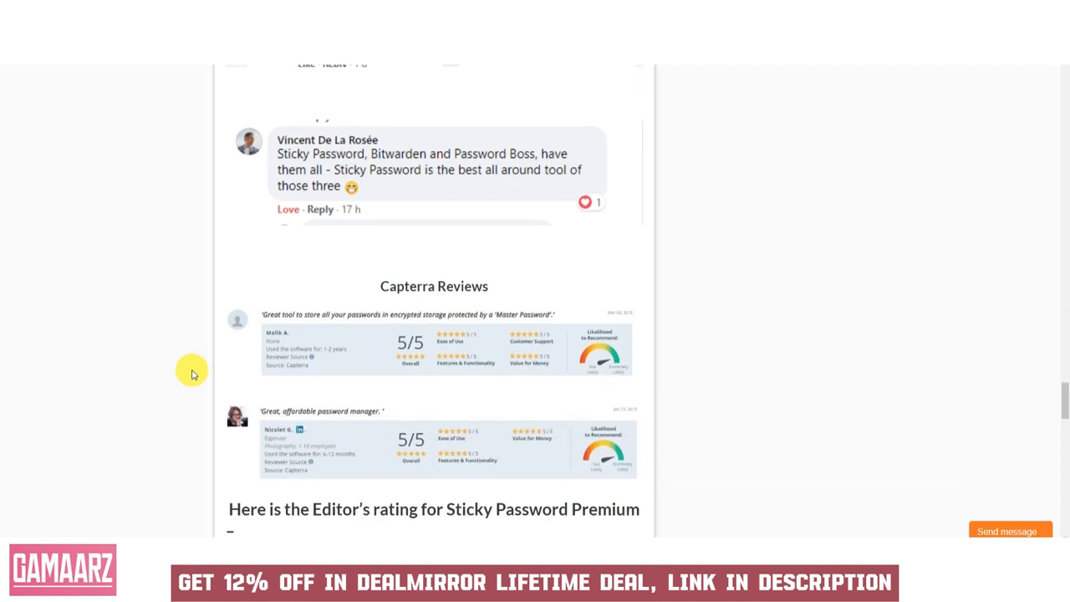
{"action": "scroll", "scroll_direction": "down", "scroll_amount": 3}
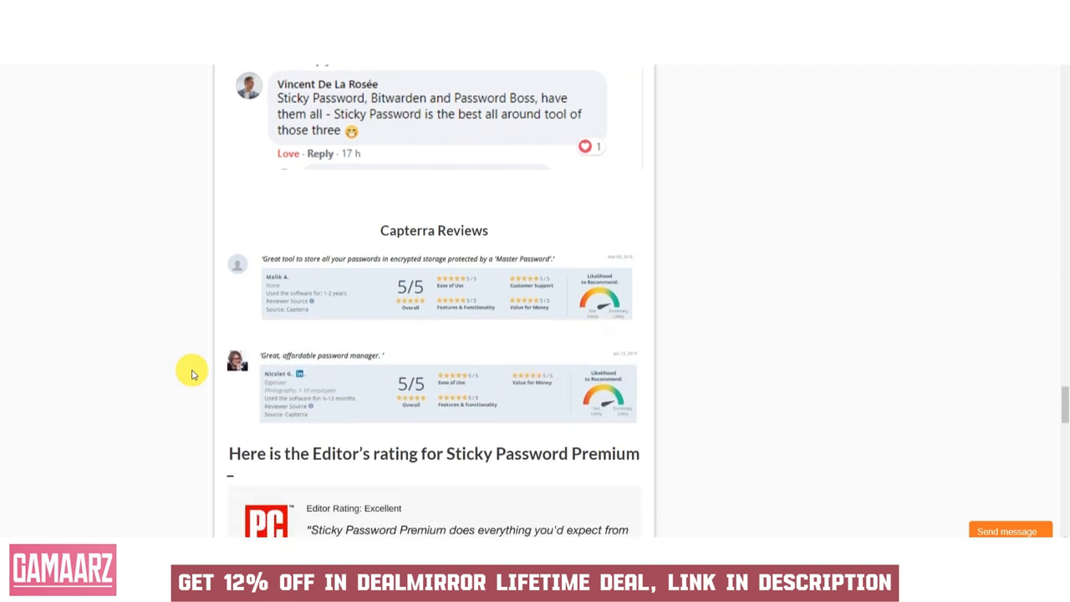
{"action": "scroll", "scroll_direction": "down", "scroll_amount": 3}
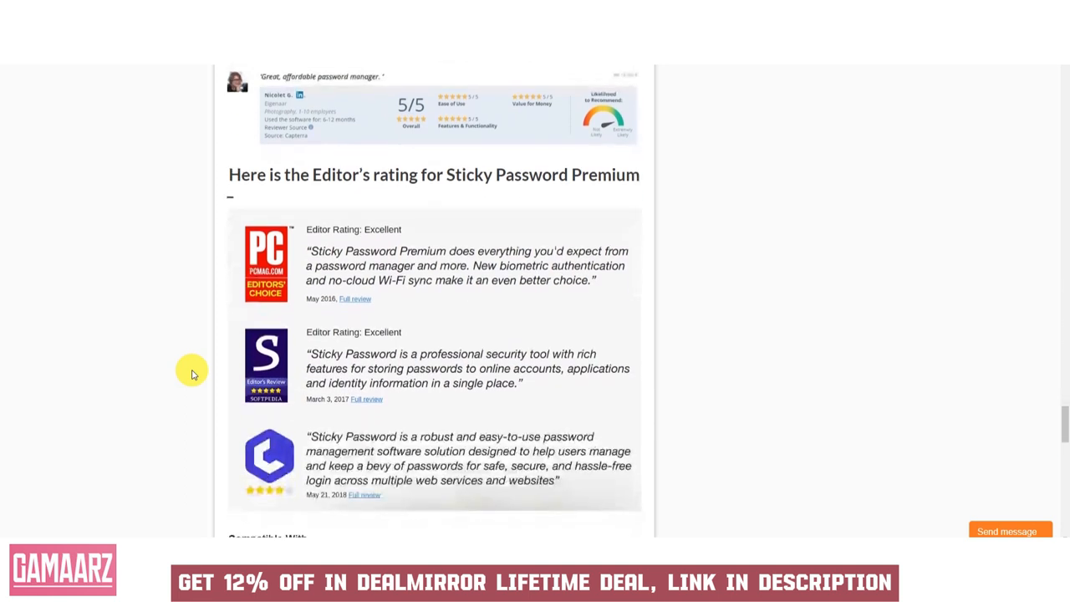
{"action": "scroll", "scroll_direction": "down", "scroll_amount": 3}
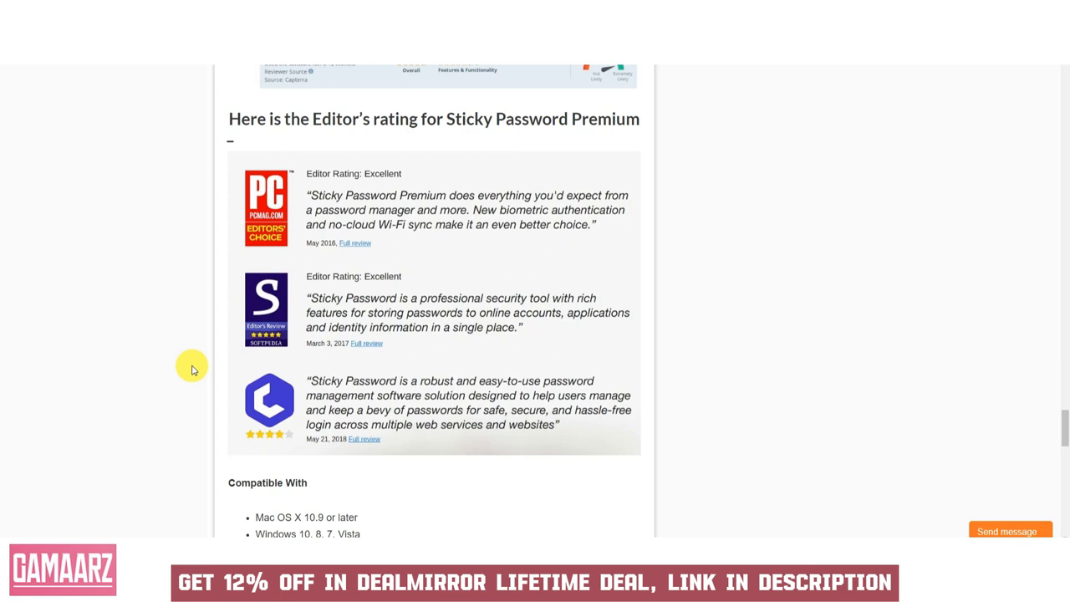
{"action": "scroll", "scroll_direction": "down", "scroll_amount": 3}
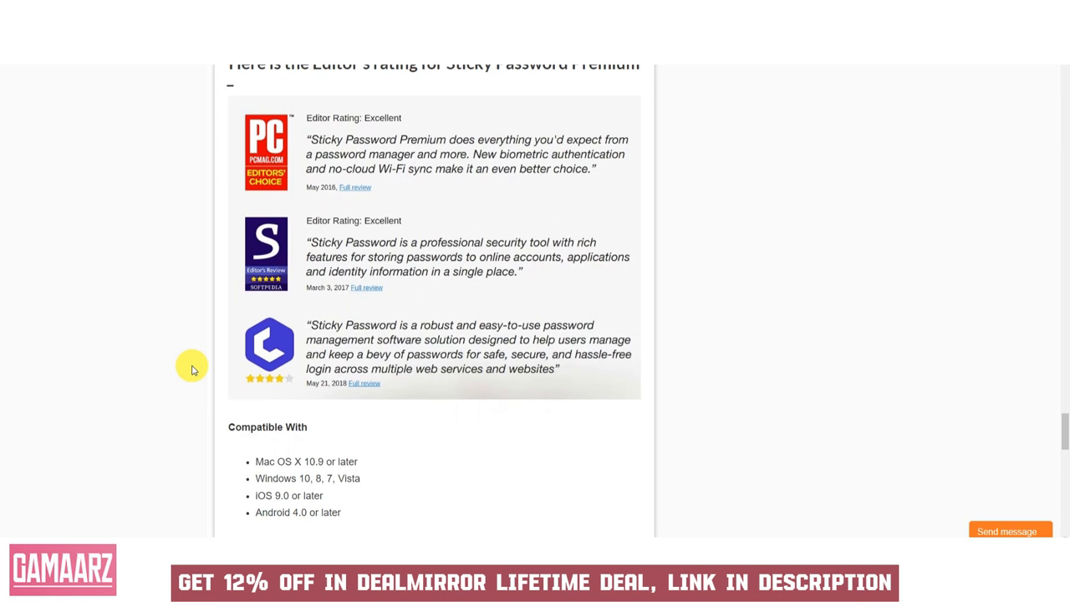
{"action": "scroll", "scroll_direction": "down", "scroll_amount": 3}
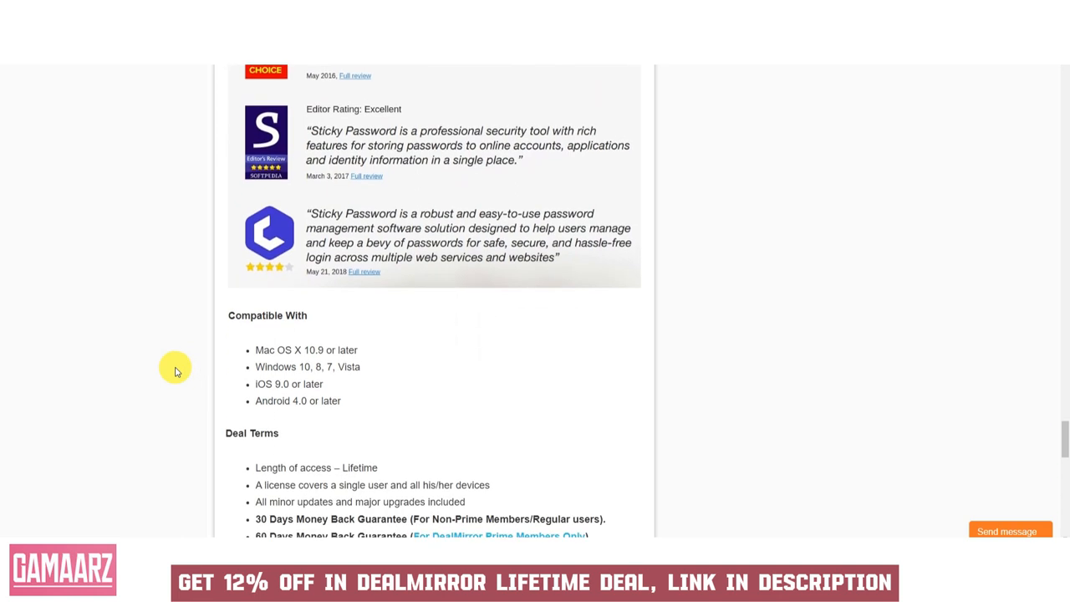
{"action": "scroll", "scroll_direction": "down", "scroll_amount": 3}
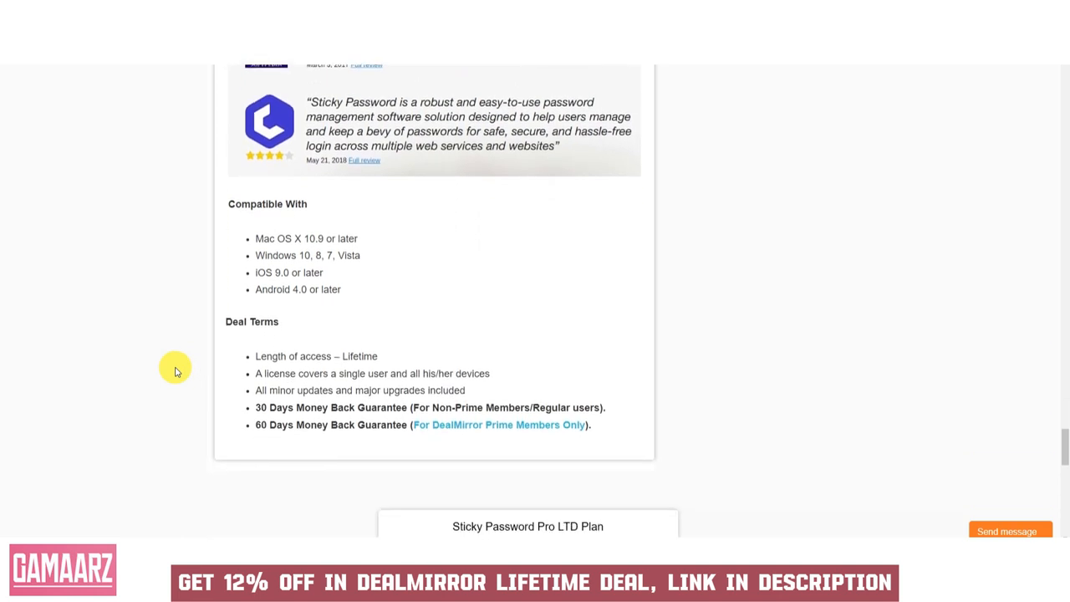
{"action": "scroll", "scroll_direction": "down", "scroll_amount": 3}
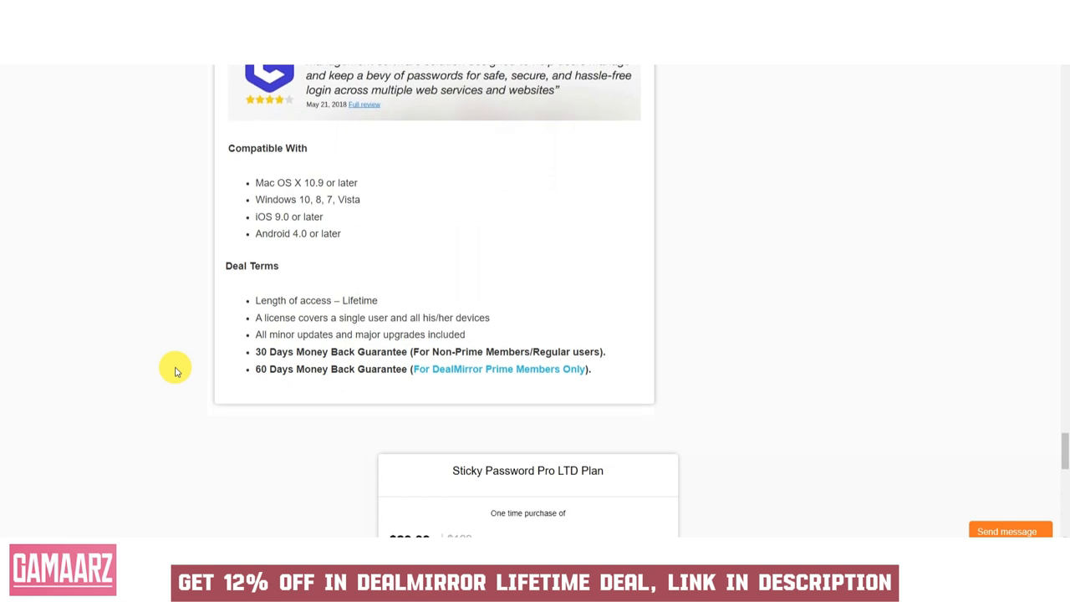
{"action": "scroll", "scroll_direction": "down", "scroll_amount": 3}
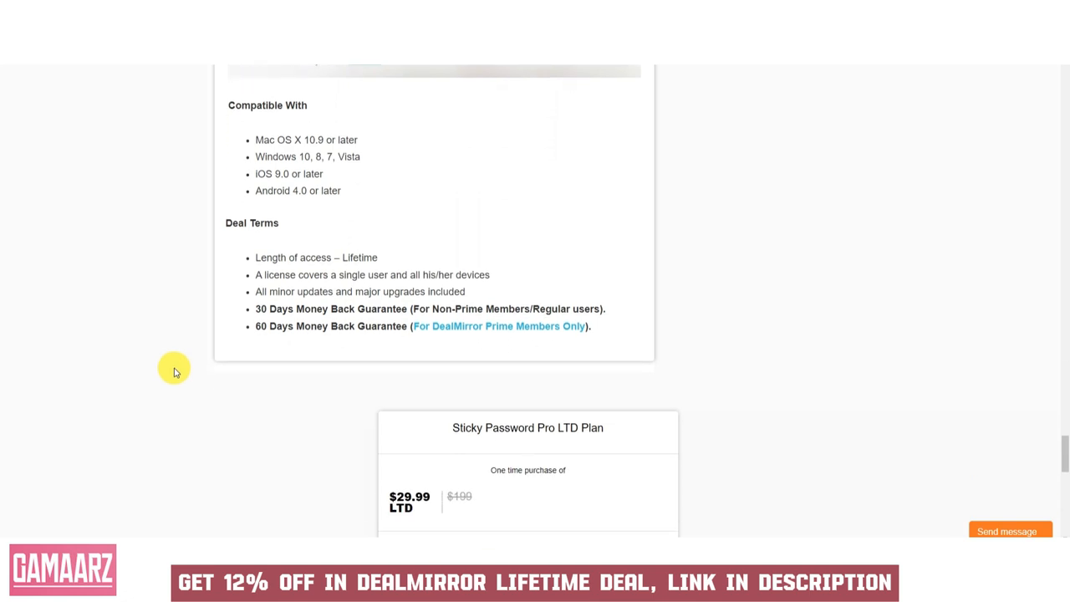
{"action": "scroll", "scroll_direction": "down", "scroll_amount": 3}
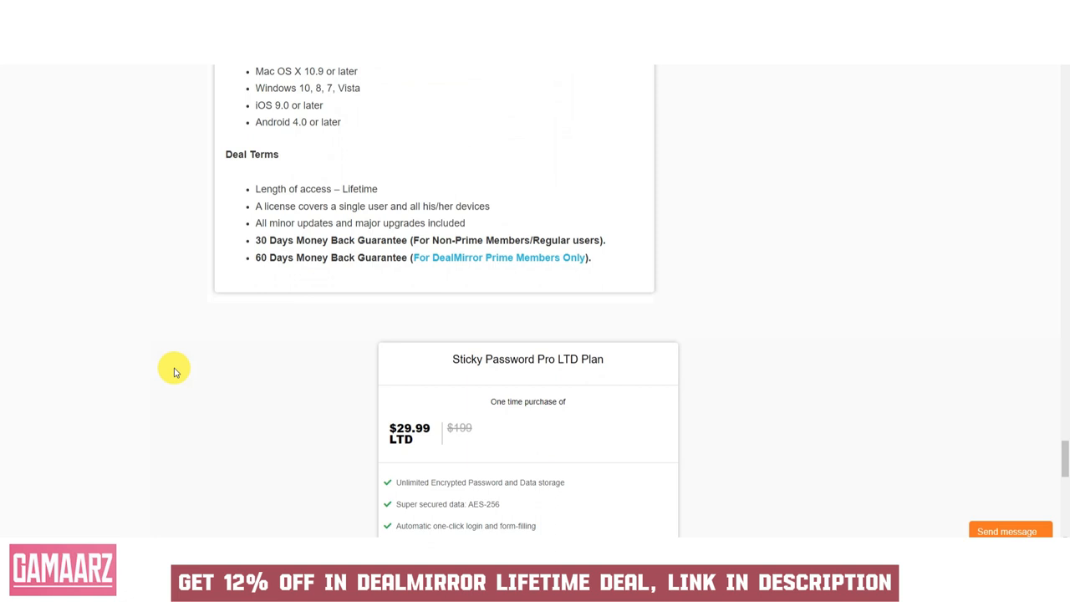
{"action": "scroll", "scroll_direction": "down", "scroll_amount": 3}
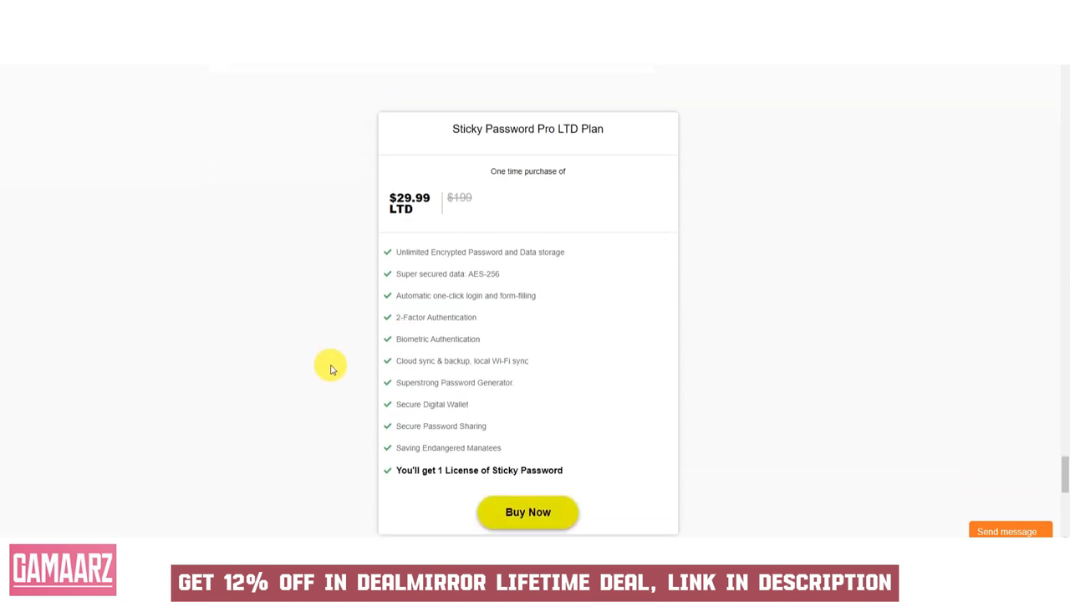
{"action": "scroll", "scroll_direction": "down", "scroll_amount": 3}
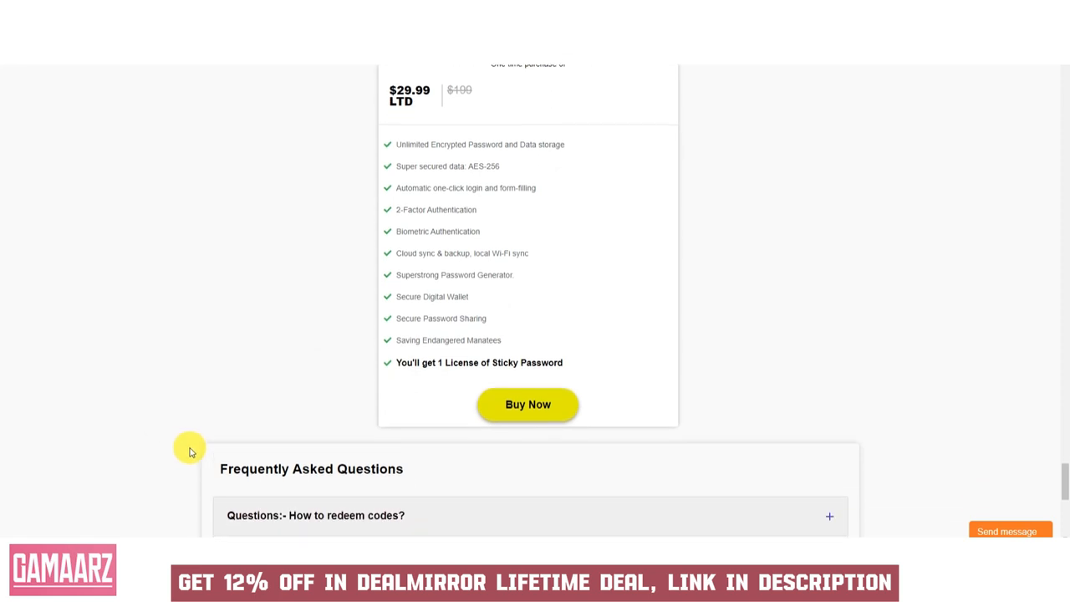
{"action": "scroll", "scroll_direction": "down", "scroll_amount": 3}
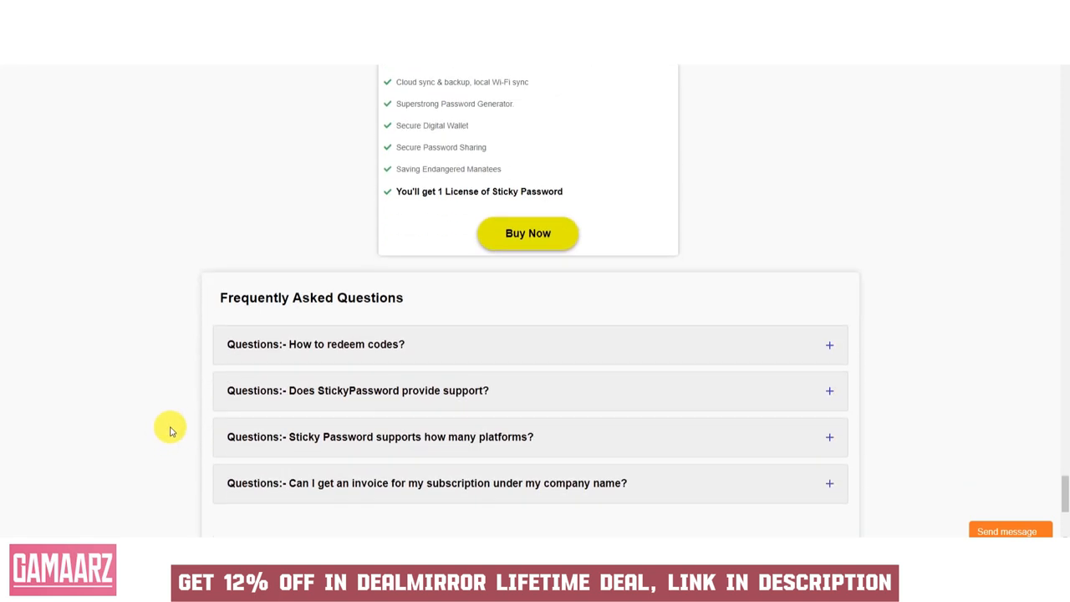
{"action": "scroll", "scroll_direction": "down", "scroll_amount": 3}
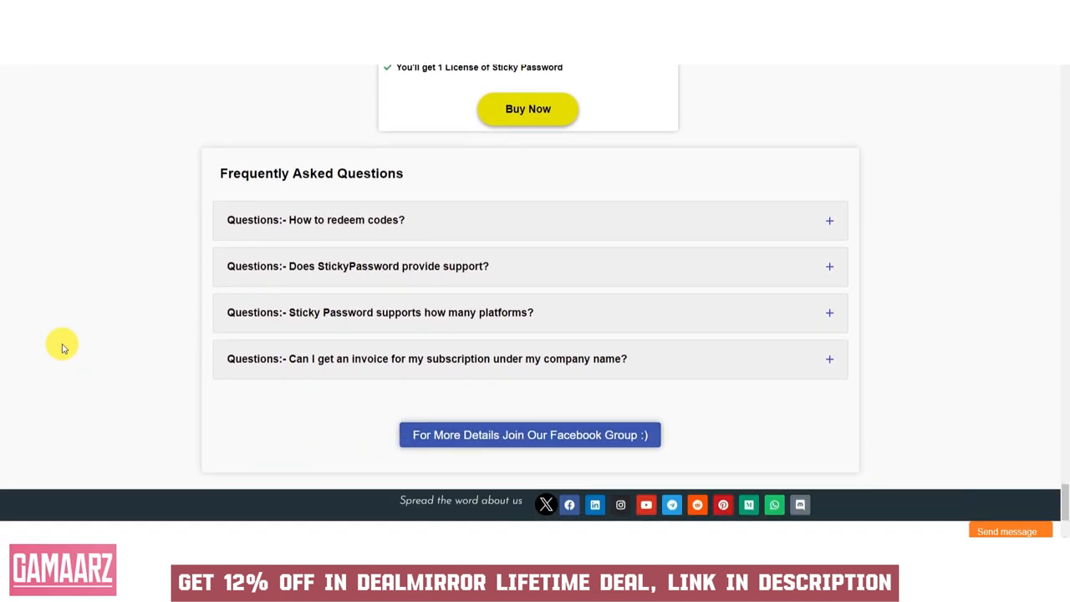
{"action": "scroll", "scroll_direction": "down", "scroll_amount": 3}
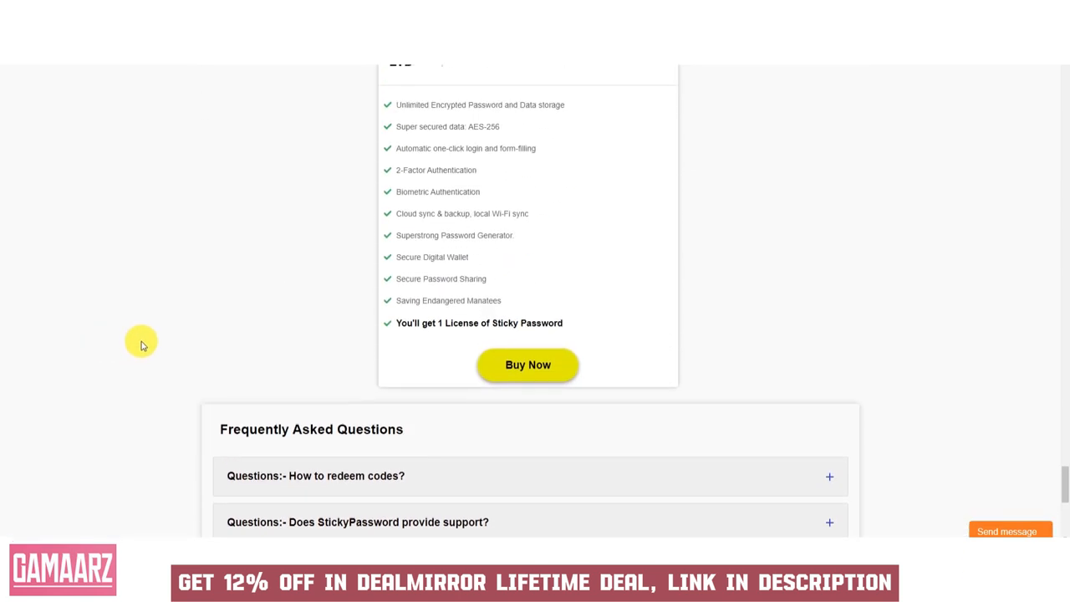
{"action": "scroll", "scroll_direction": "up", "scroll_amount": 3}
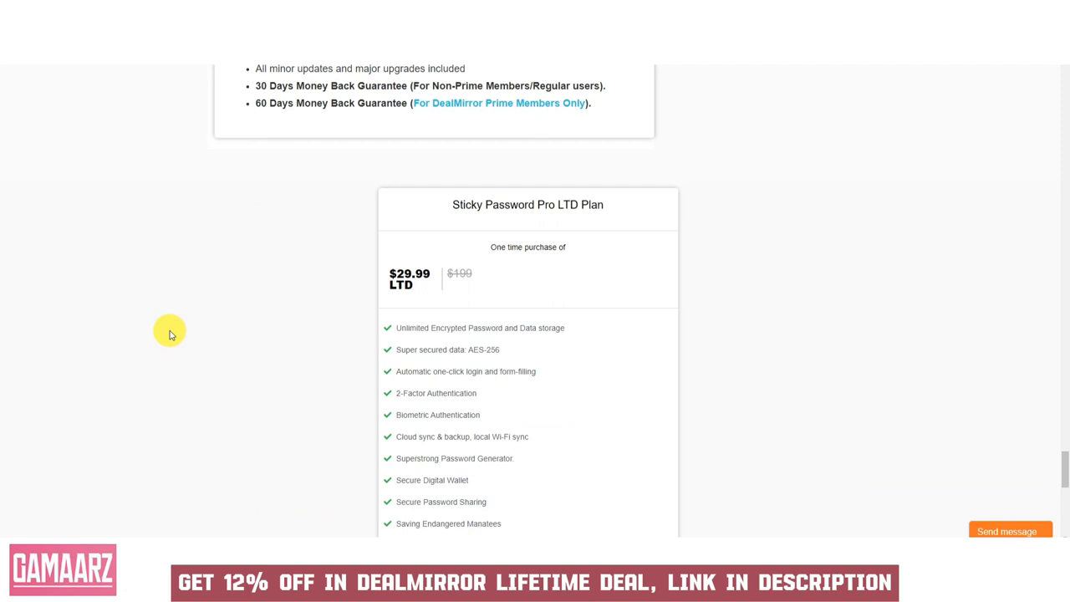
{"action": "scroll", "scroll_direction": "up", "scroll_amount": 3}
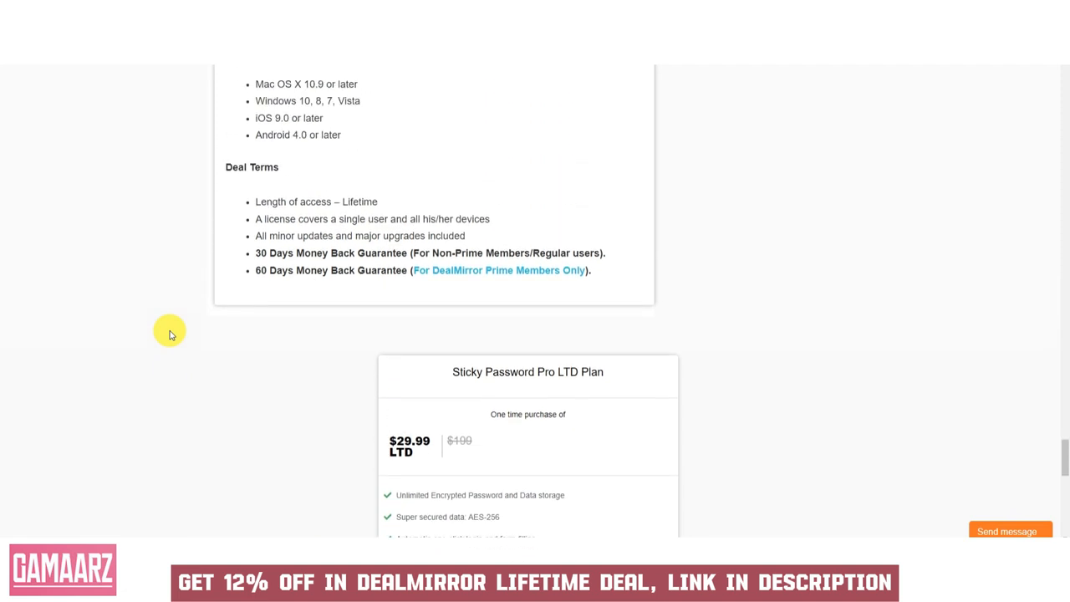
{"action": "mouse_move", "coordinate": [174, 359]}
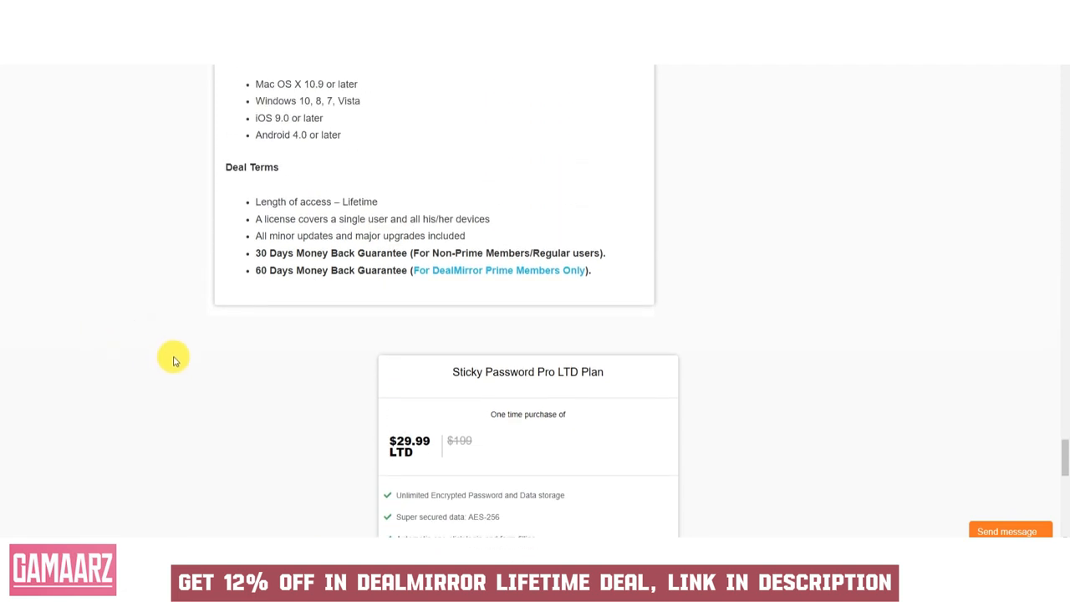
{"action": "mouse_move", "coordinate": [226, 340]}
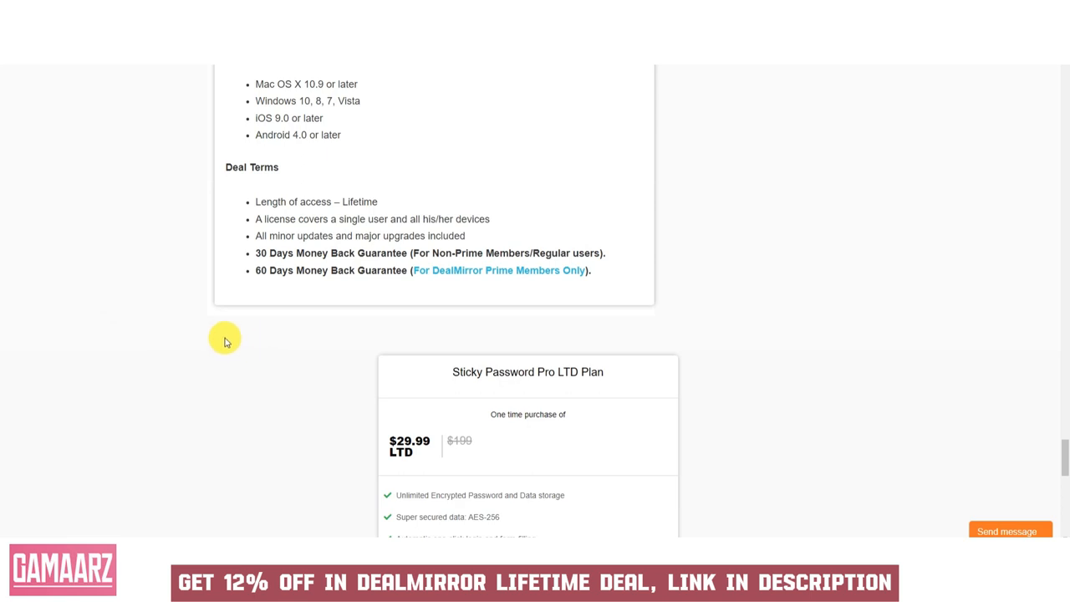
{"action": "mouse_move", "coordinate": [181, 323]}
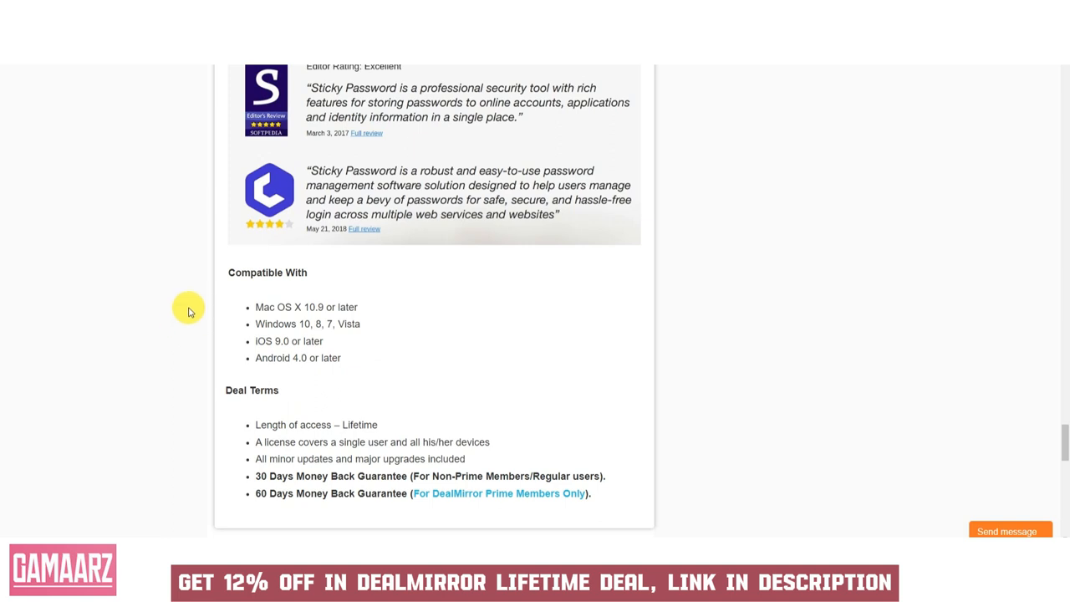
{"action": "mouse_move", "coordinate": [189, 280]}
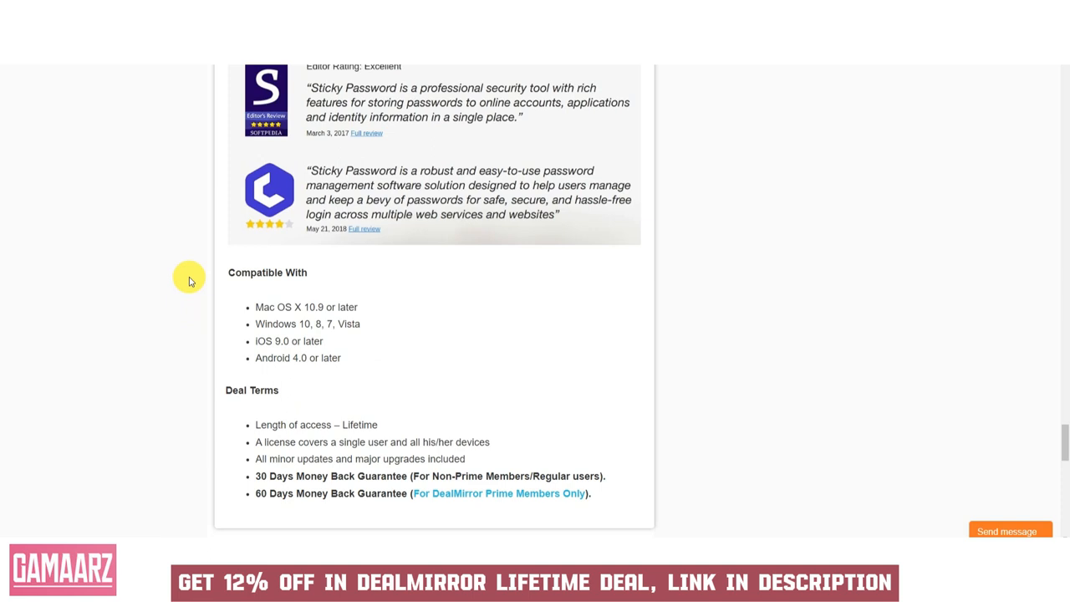
{"action": "mouse_move", "coordinate": [194, 278]}
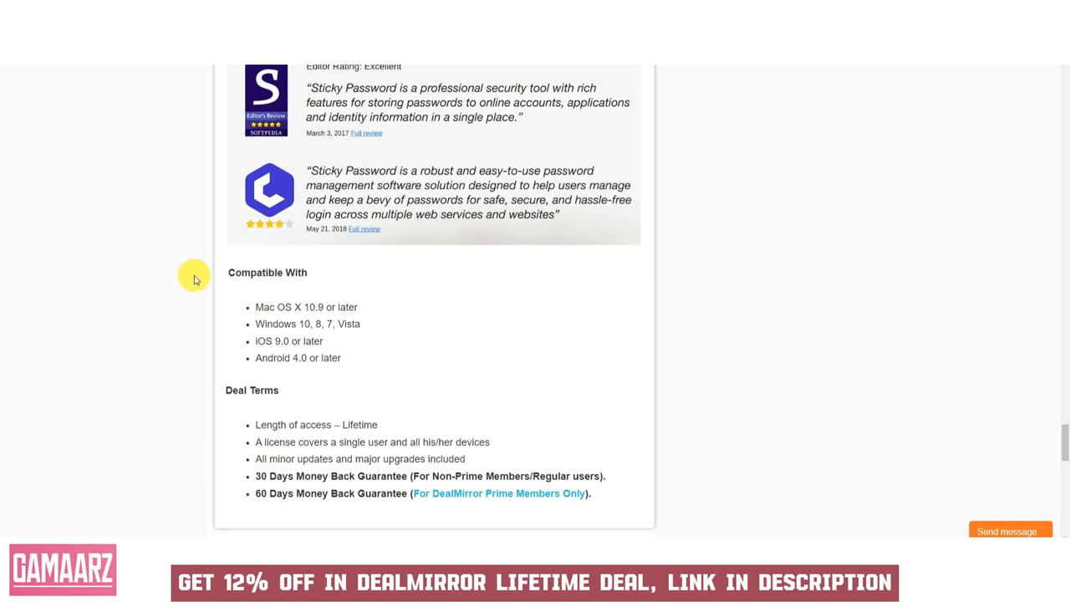
{"action": "mouse_move", "coordinate": [180, 297]}
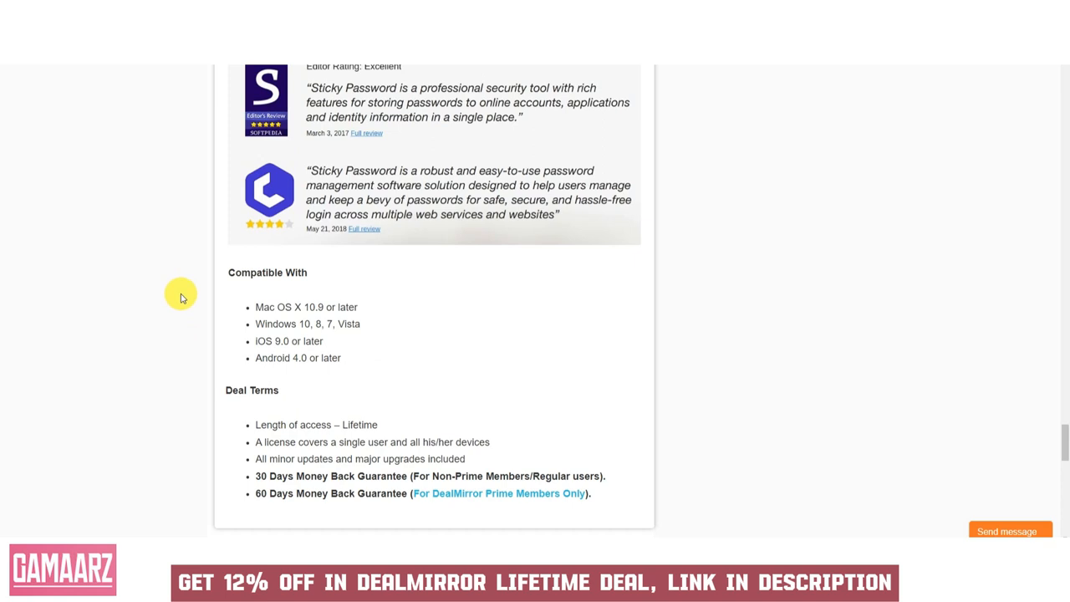
{"action": "scroll", "scroll_direction": "up", "scroll_amount": 3}
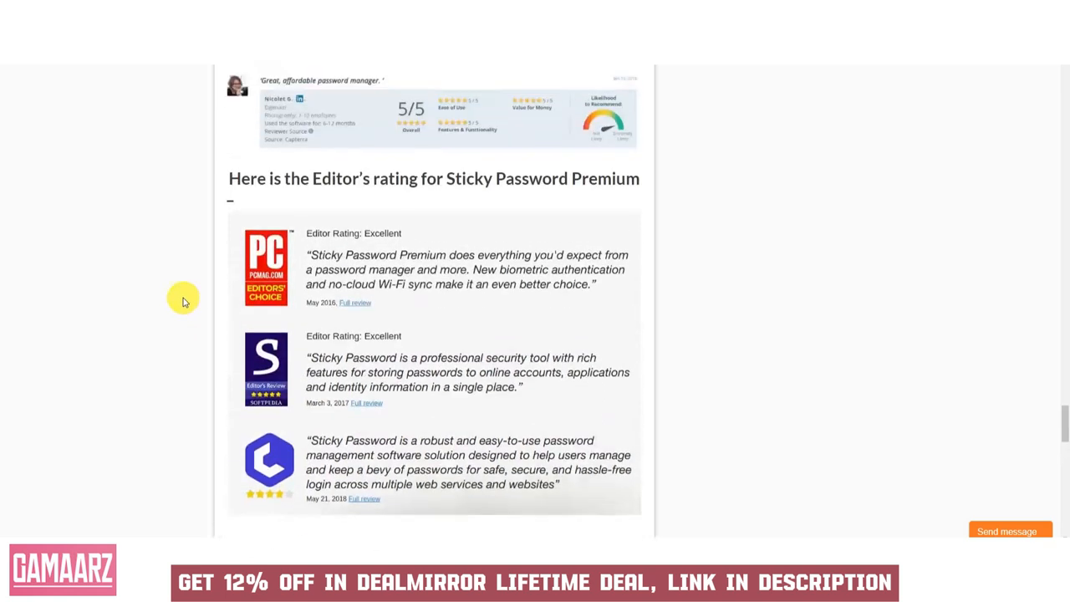
{"action": "scroll", "scroll_direction": "down", "scroll_amount": 3}
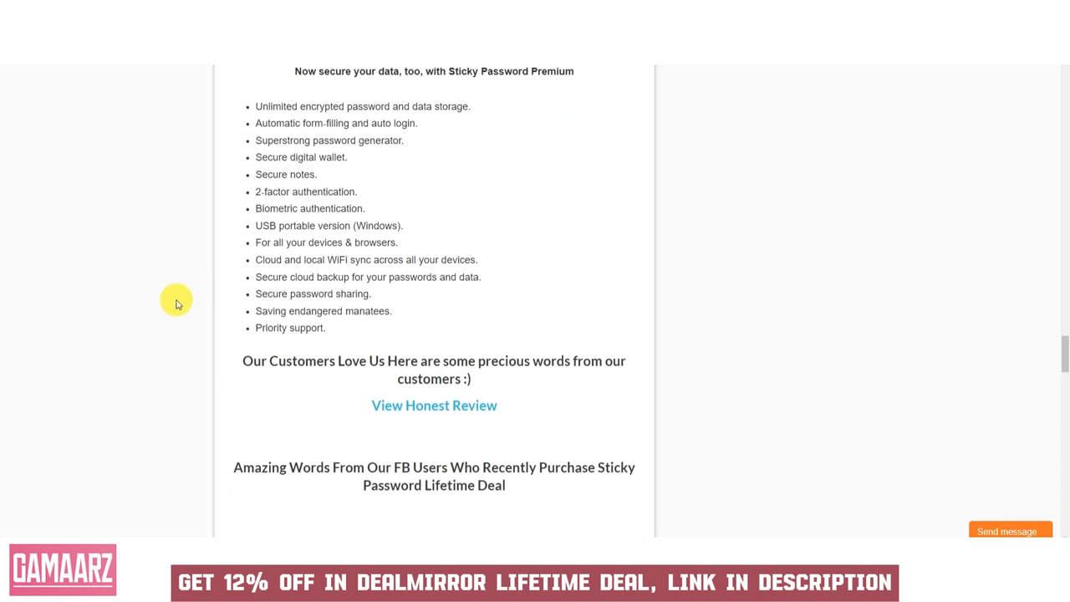
{"action": "scroll", "scroll_direction": "up", "scroll_amount": 3}
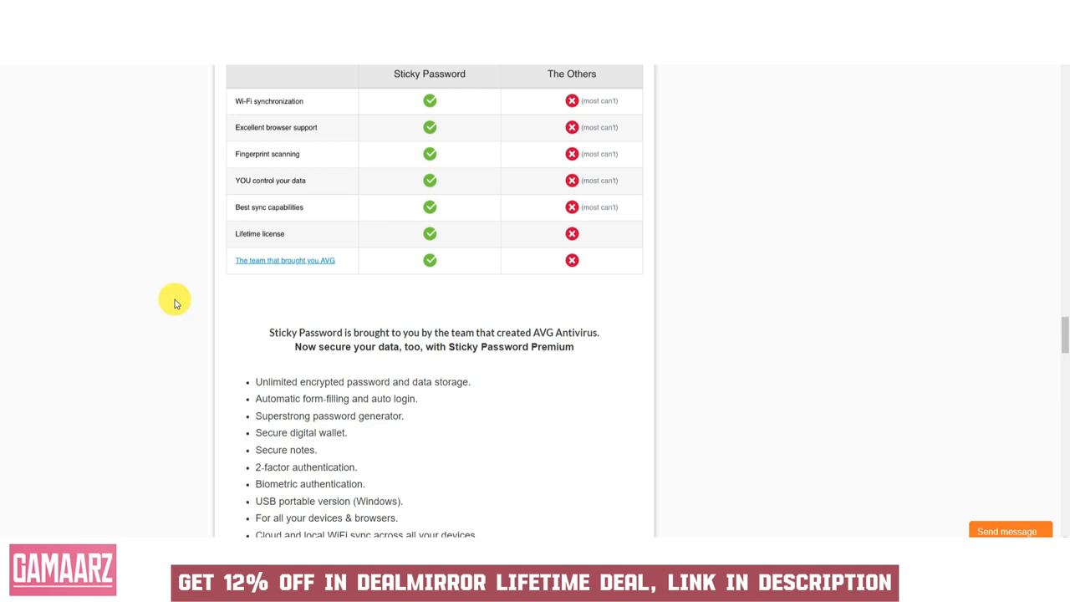
{"action": "mouse_move", "coordinate": [184, 298]}
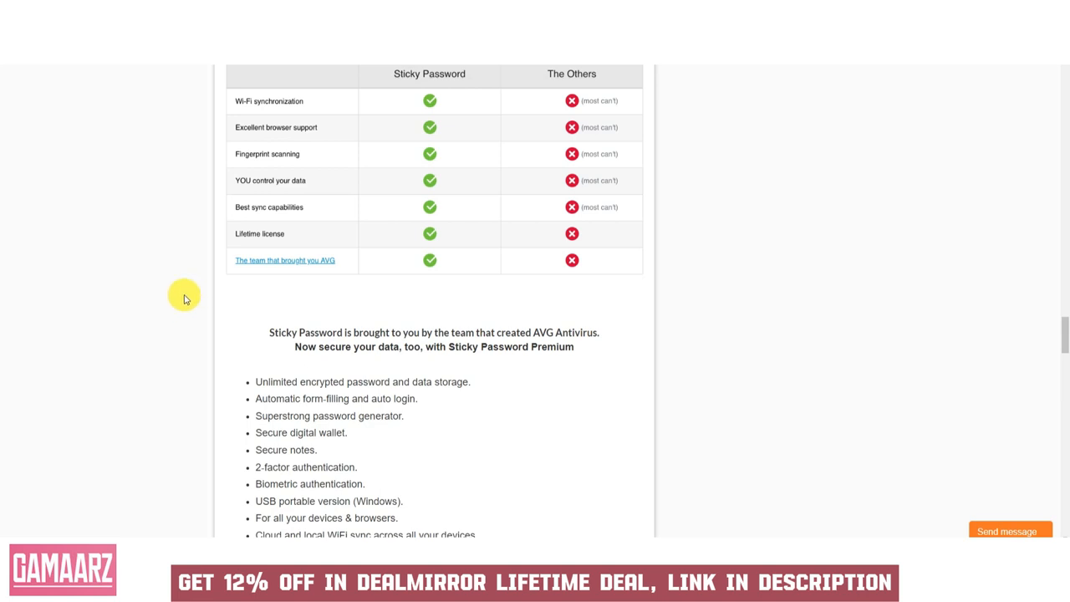